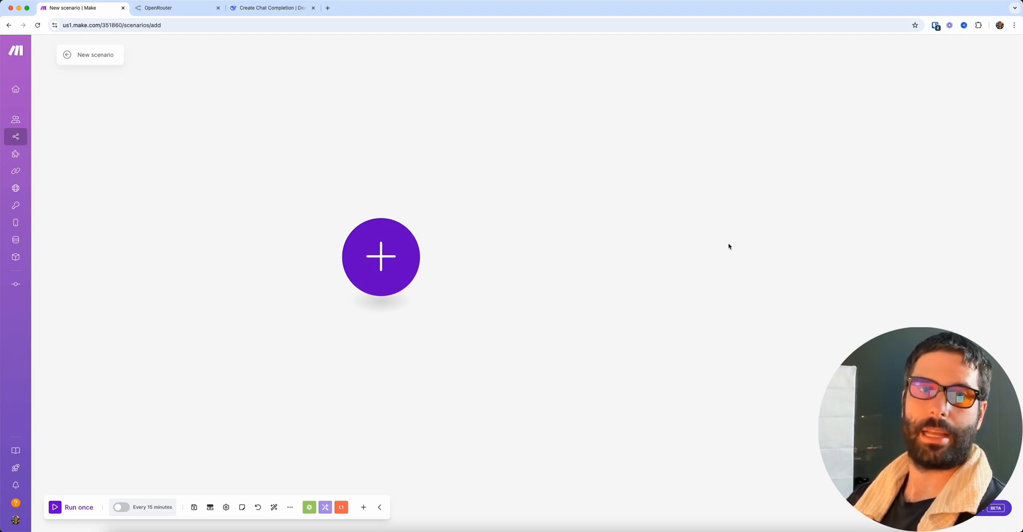
# Switch from the empty Make scenario to the openrouter.ai browser tab.
pyautogui.click(176, 7)
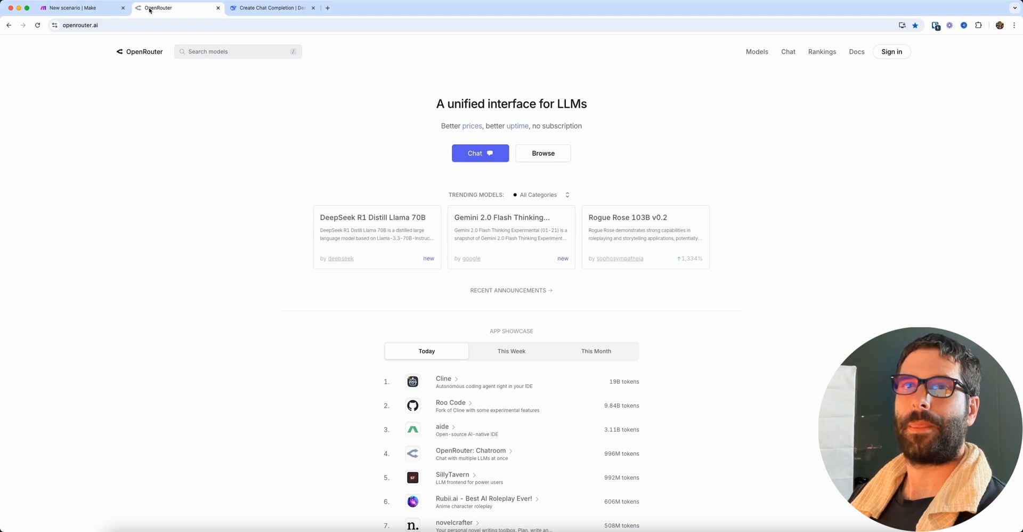
pyautogui.moveTo(162, 172)
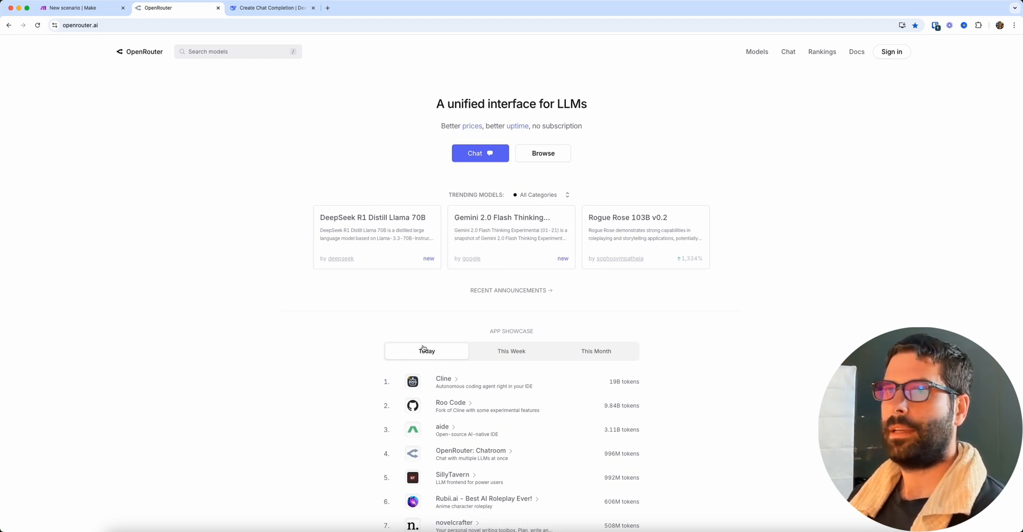
pyautogui.moveTo(274, 204)
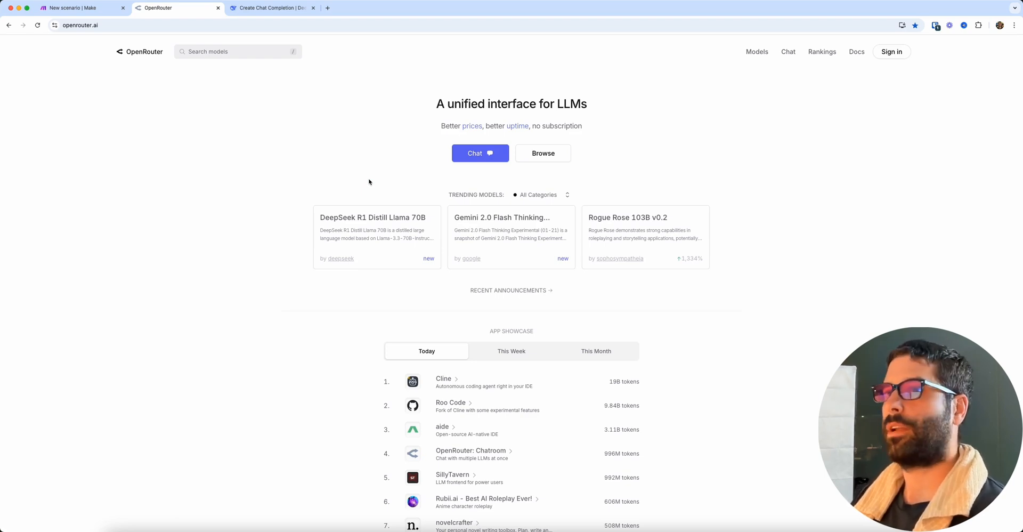
pyautogui.moveTo(285, 150)
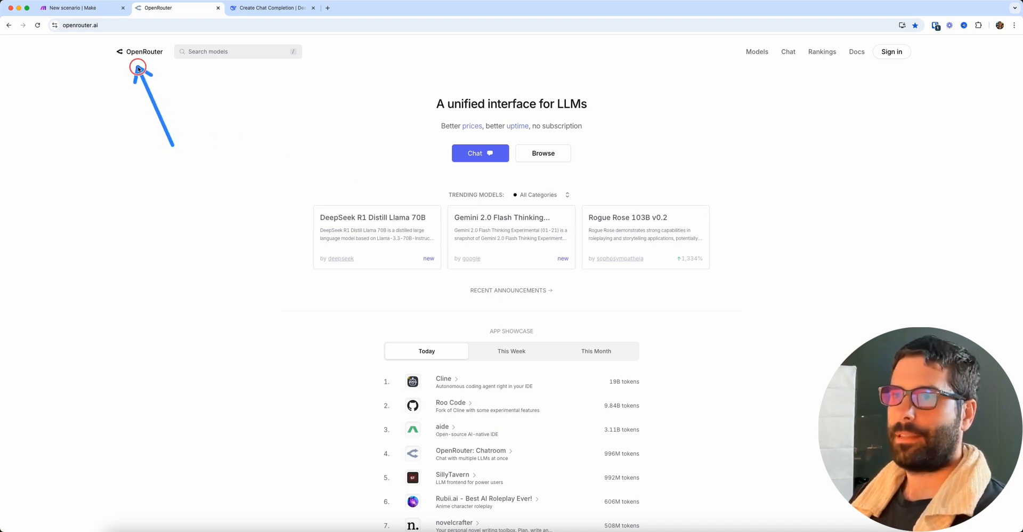
pyautogui.moveTo(311, 208)
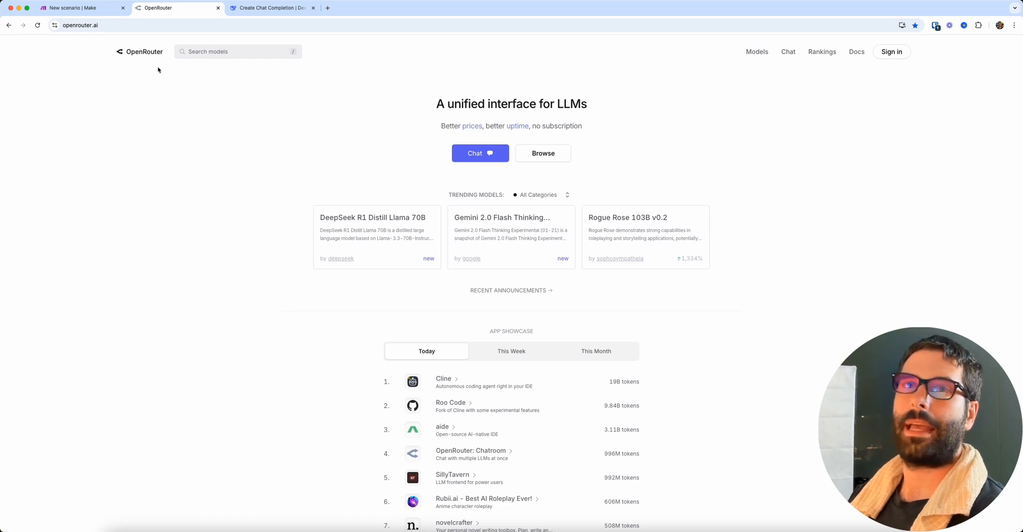
# Back in Make, start the scenario with a Webhooks Custom webhook trigger and a new webhook.
pyautogui.click(77, 8)
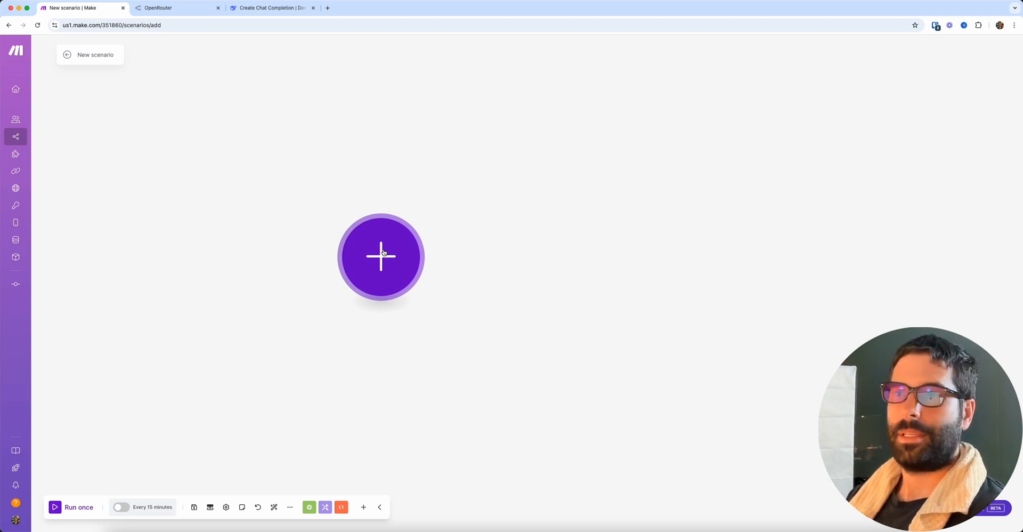
pyautogui.click(381, 256)
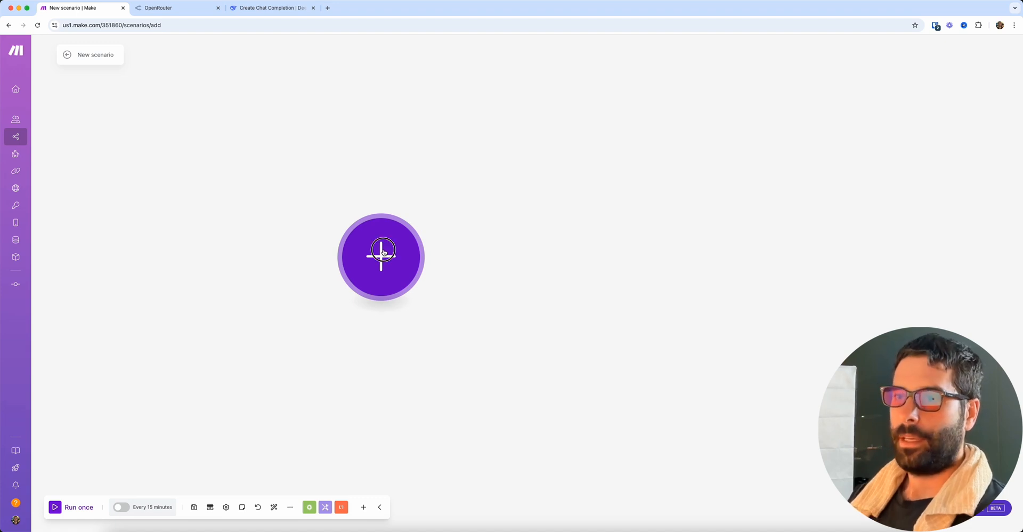
pyautogui.click(381, 257)
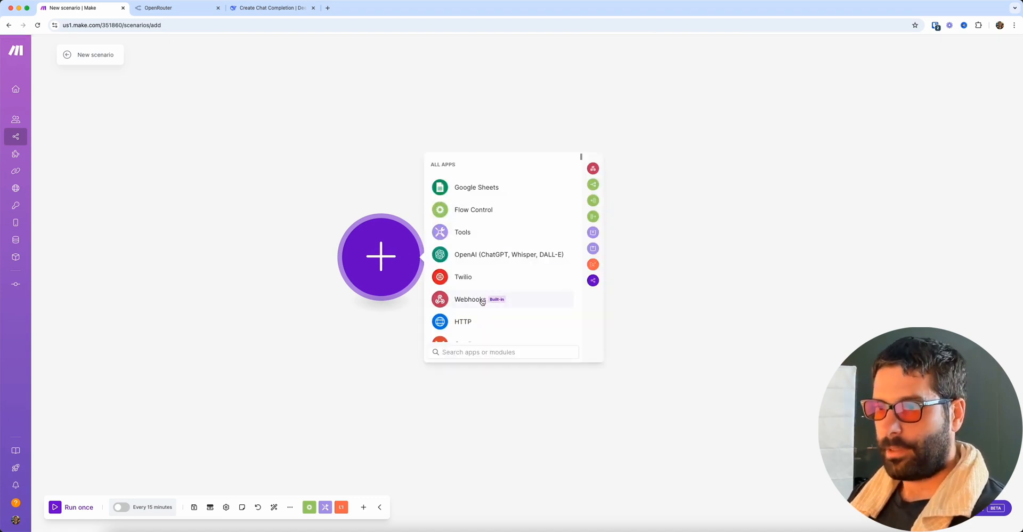
pyautogui.click(470, 298)
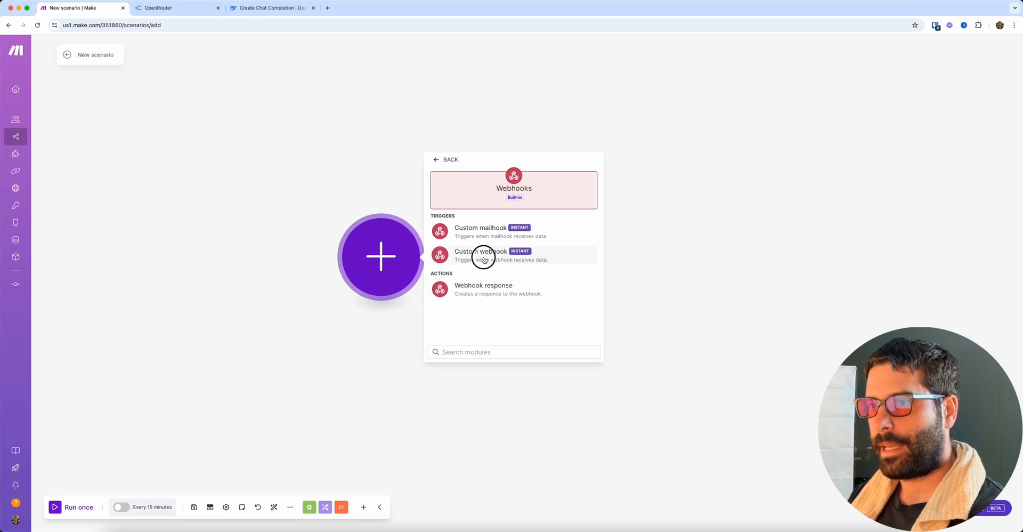
pyautogui.click(481, 254)
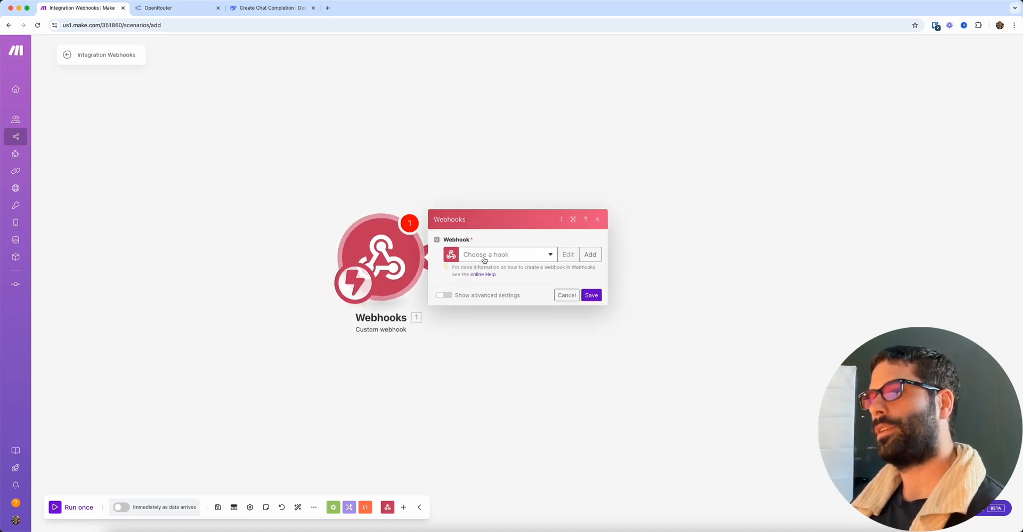
pyautogui.click(589, 255)
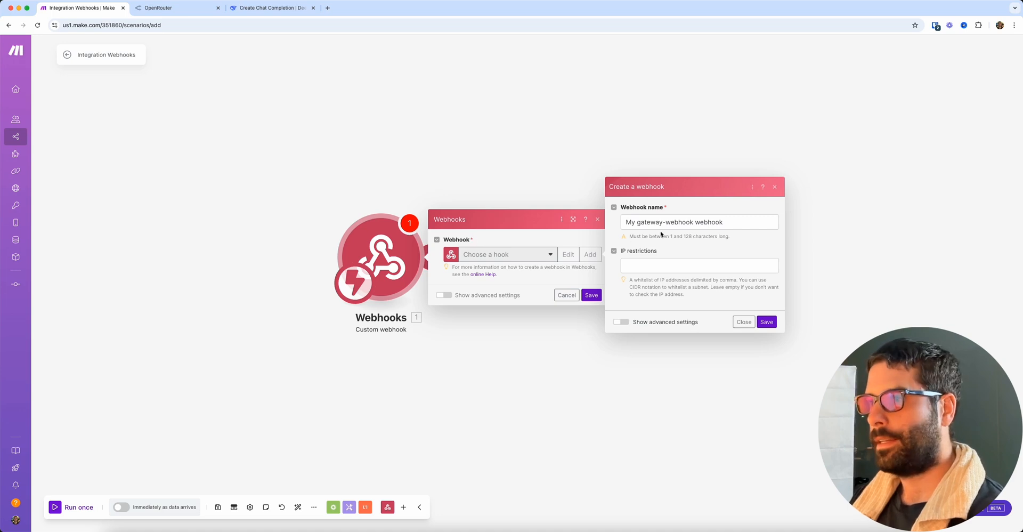
# Name the webhook new-cursor-test, save it and confirm the trigger settings.
pyautogui.tripleClick(698, 221)
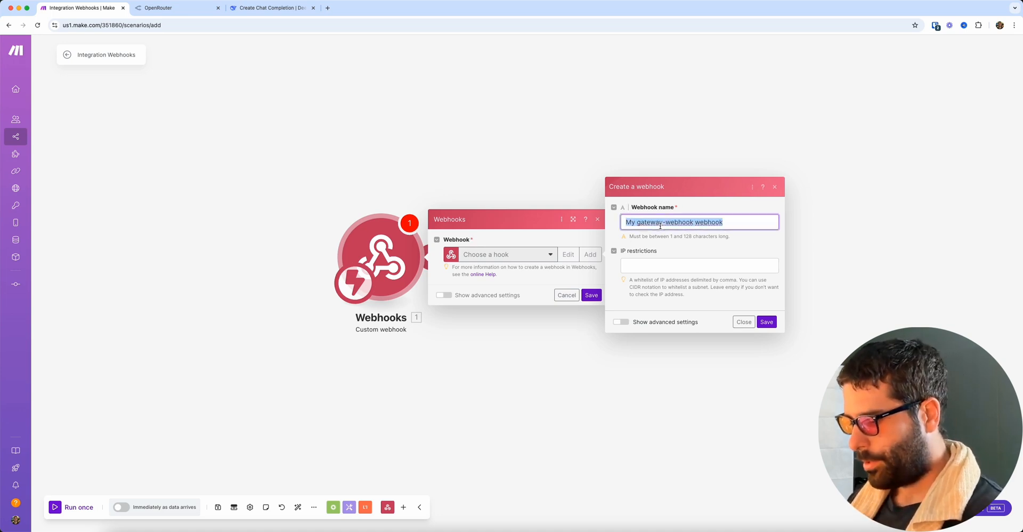
pyautogui.write('new-cursor-test')
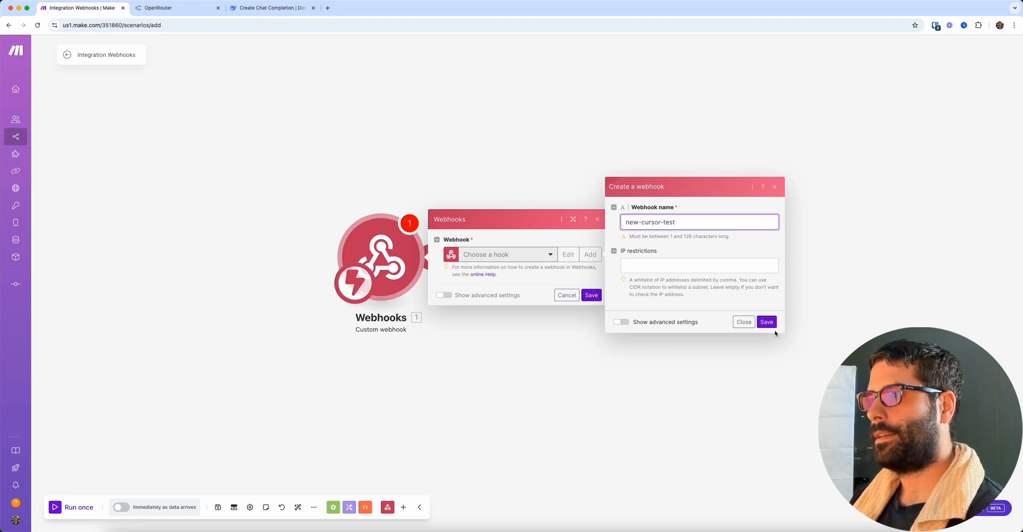
pyautogui.click(765, 320)
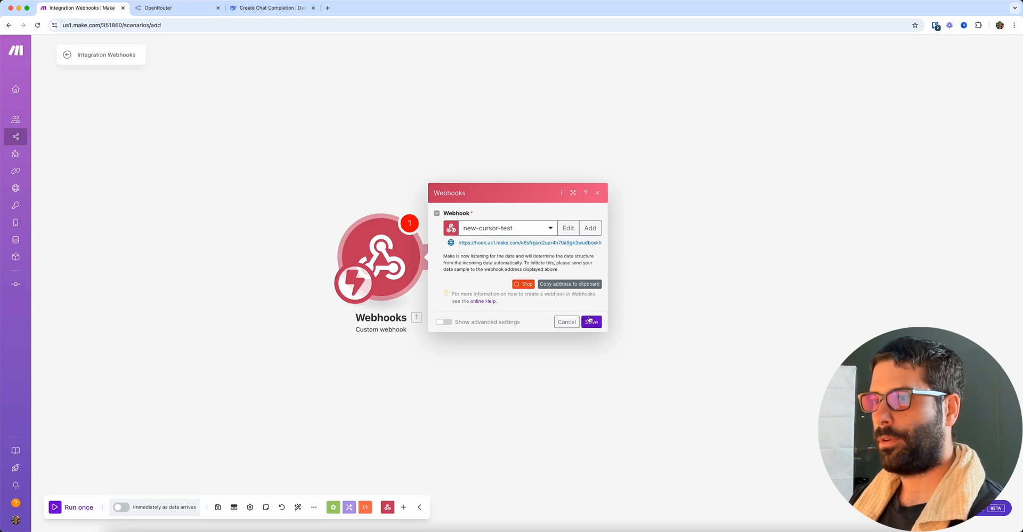
pyautogui.click(591, 321)
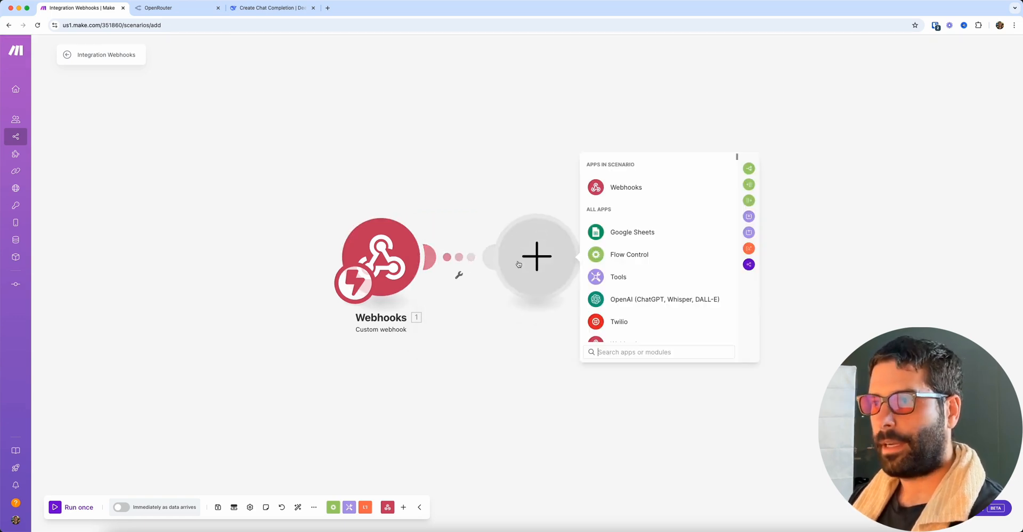
# Add an OpenRouter Create a Chat Completion module after the webhook, then switch to the OpenRouter tab.
pyautogui.write('openrouter')
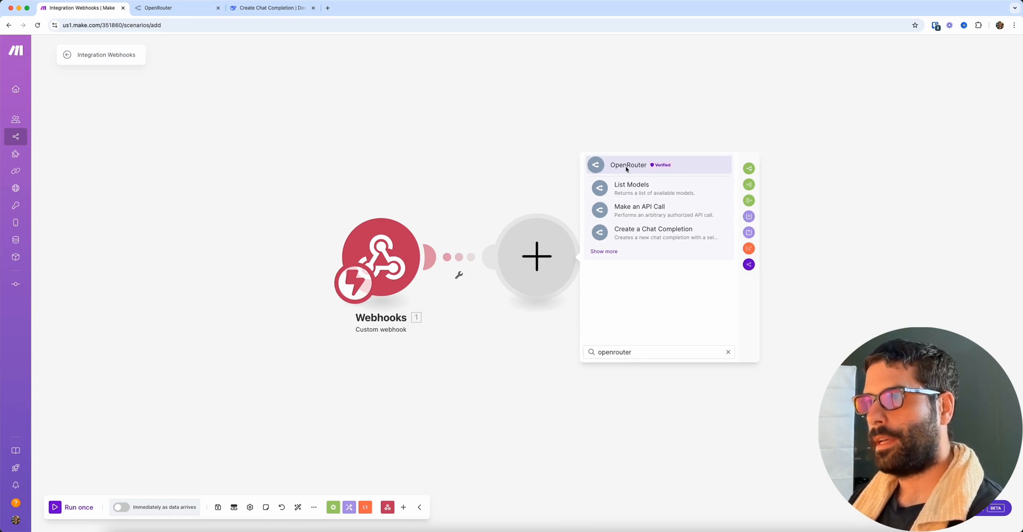
pyautogui.click(629, 164)
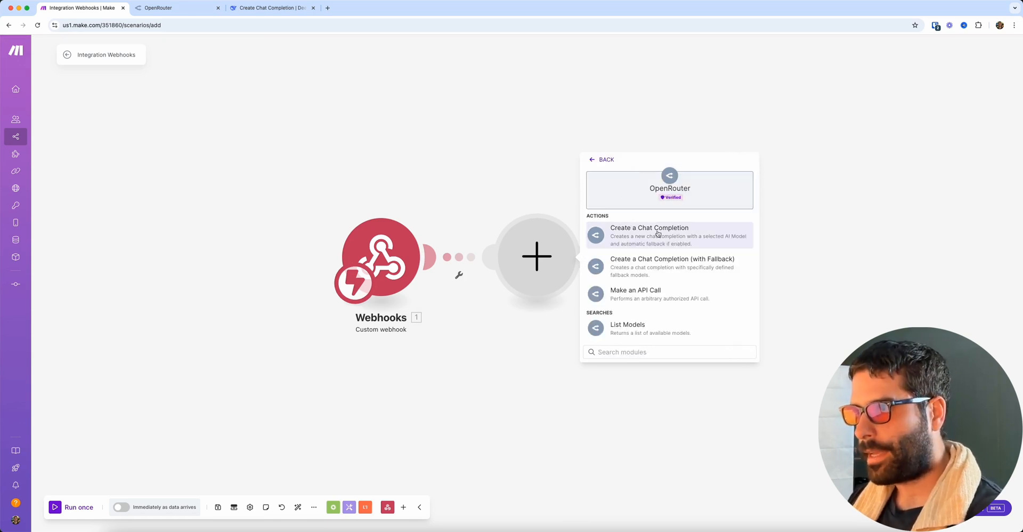
pyautogui.click(649, 227)
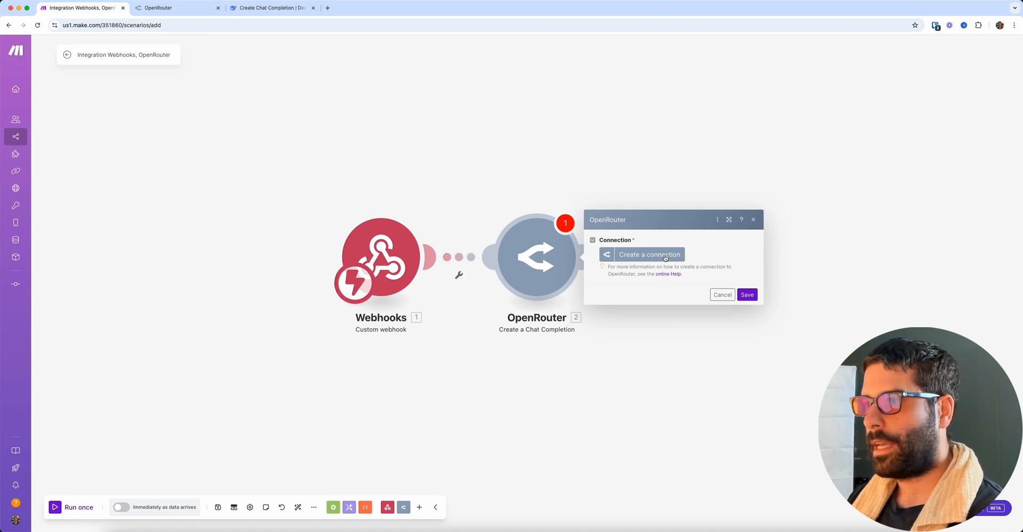
pyautogui.click(176, 8)
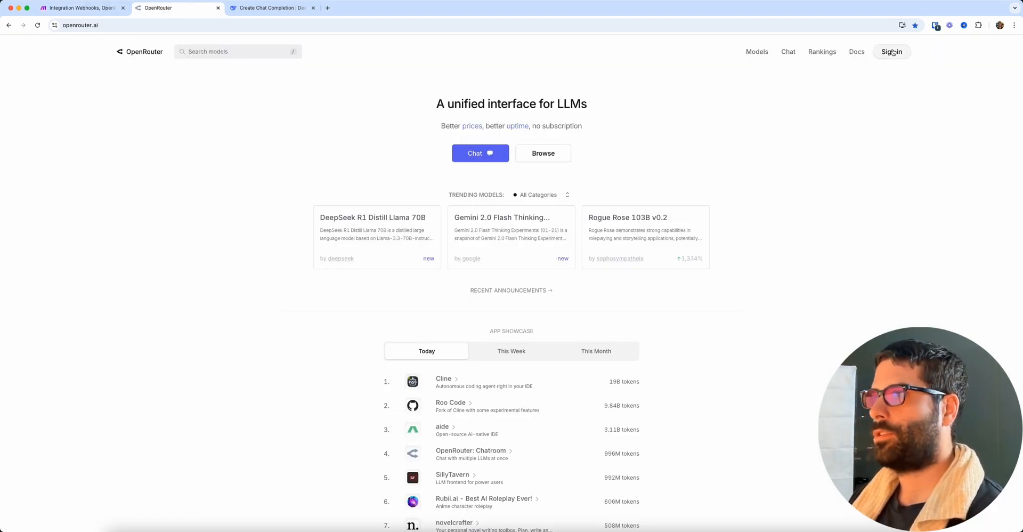
# Sign in to OpenRouter with the existing account and go to the API Keys page.
pyautogui.click(891, 51)
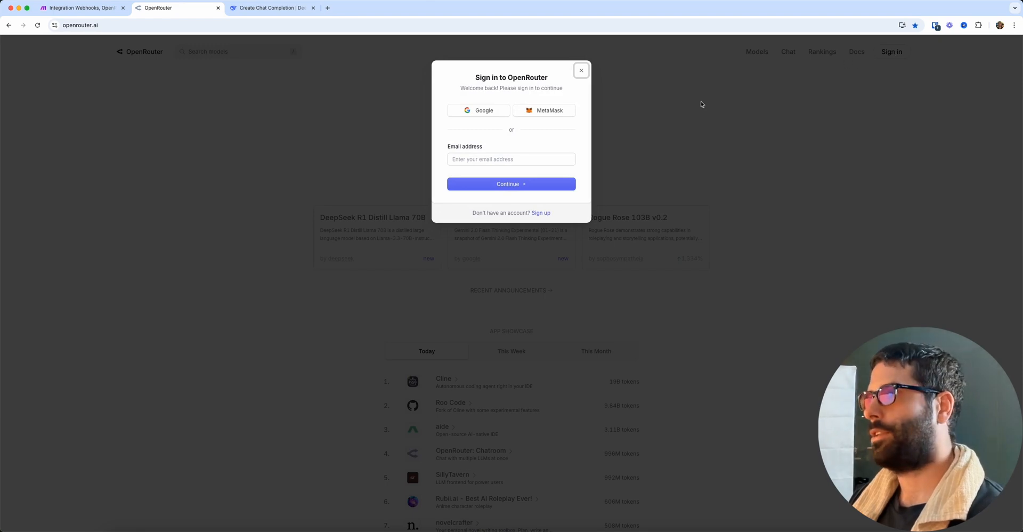
pyautogui.click(579, 71)
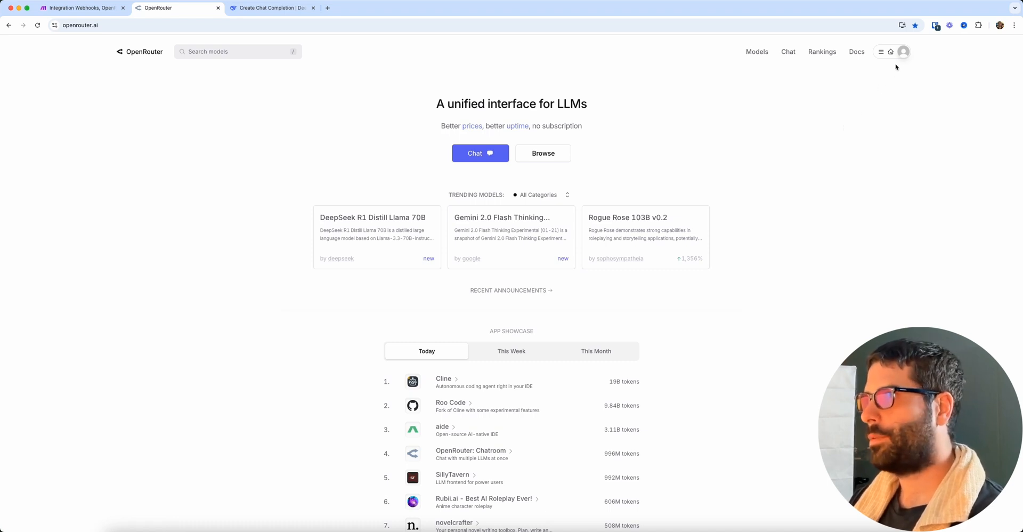
pyautogui.click(902, 51)
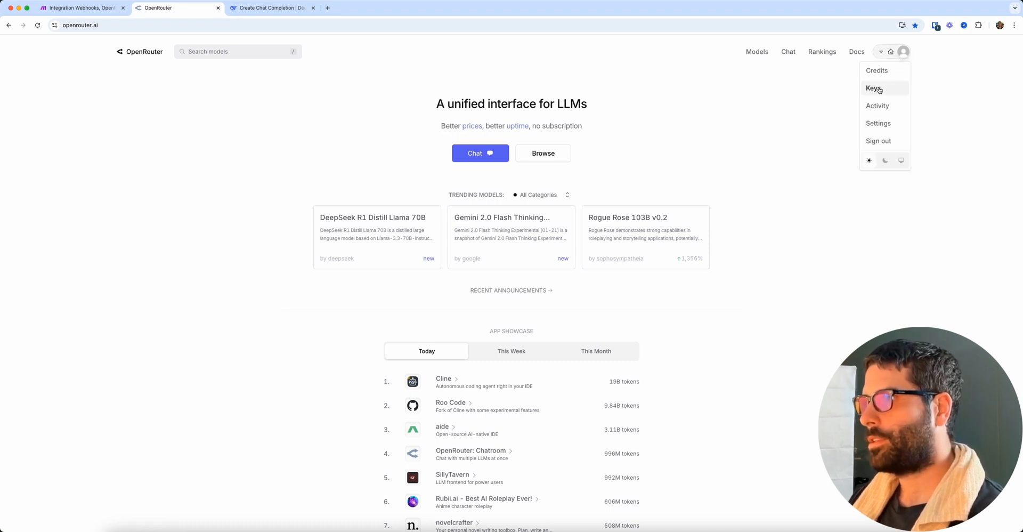
pyautogui.click(872, 88)
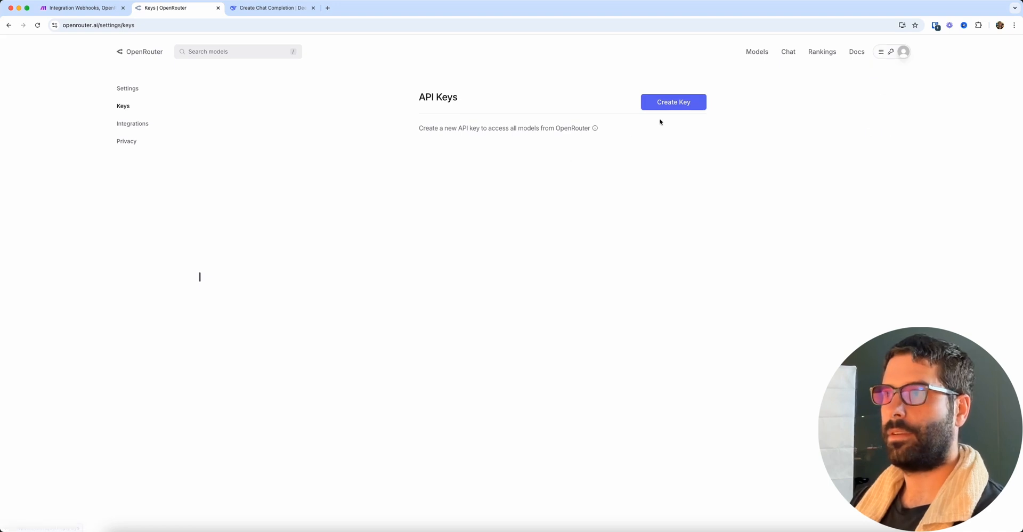
# Create a new OpenRouter API key named make.com.
pyautogui.click(672, 102)
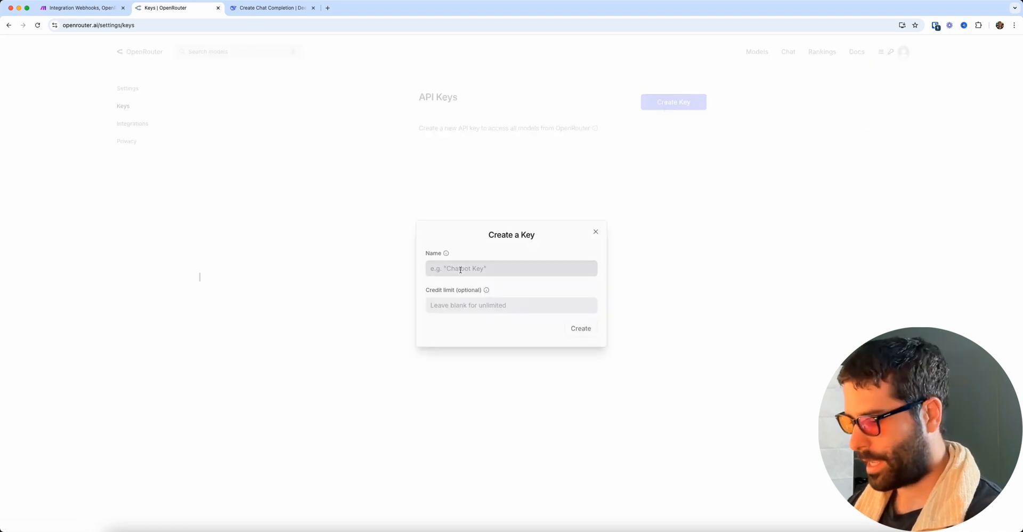
pyautogui.write('make.com')
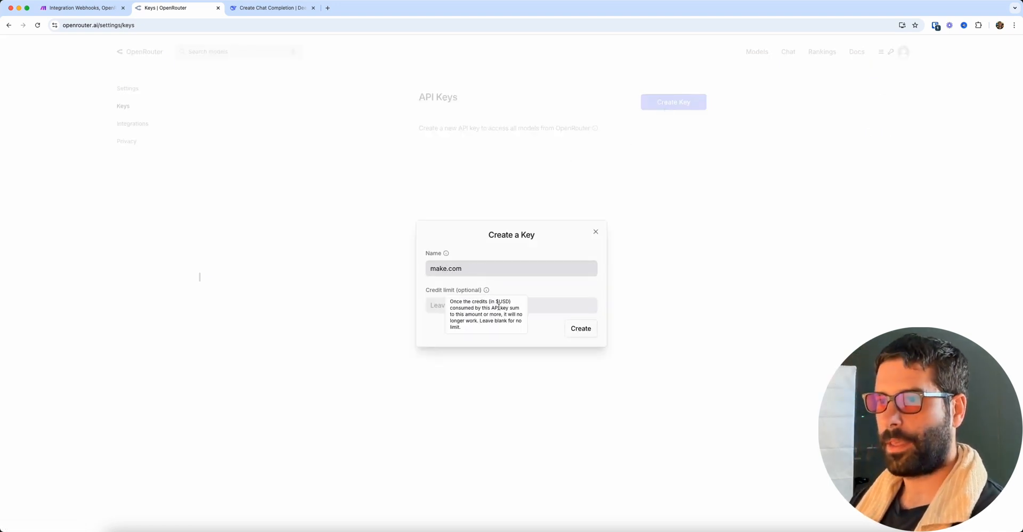
pyautogui.click(580, 328)
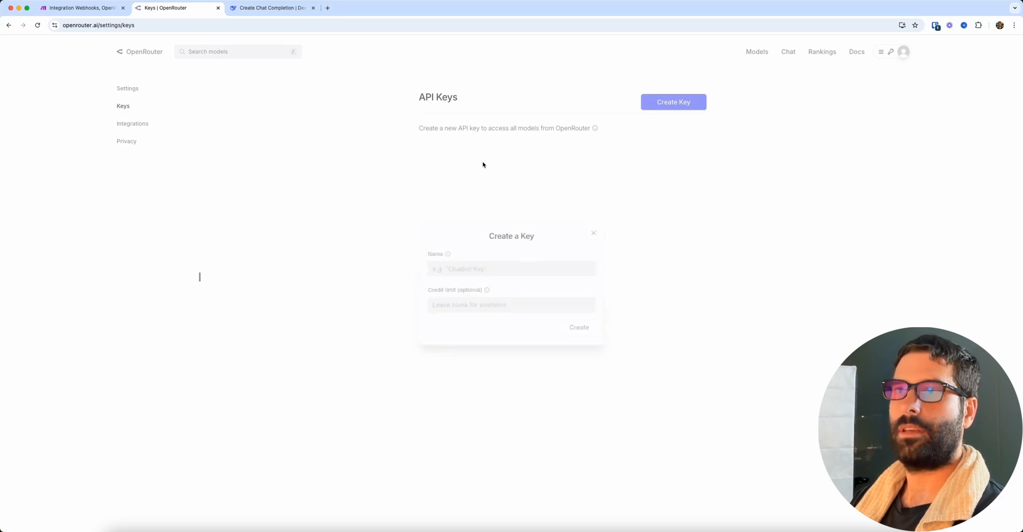
# In Make, paste the API key into the connection dialog and save the OpenRouter connection.
pyautogui.click(78, 7)
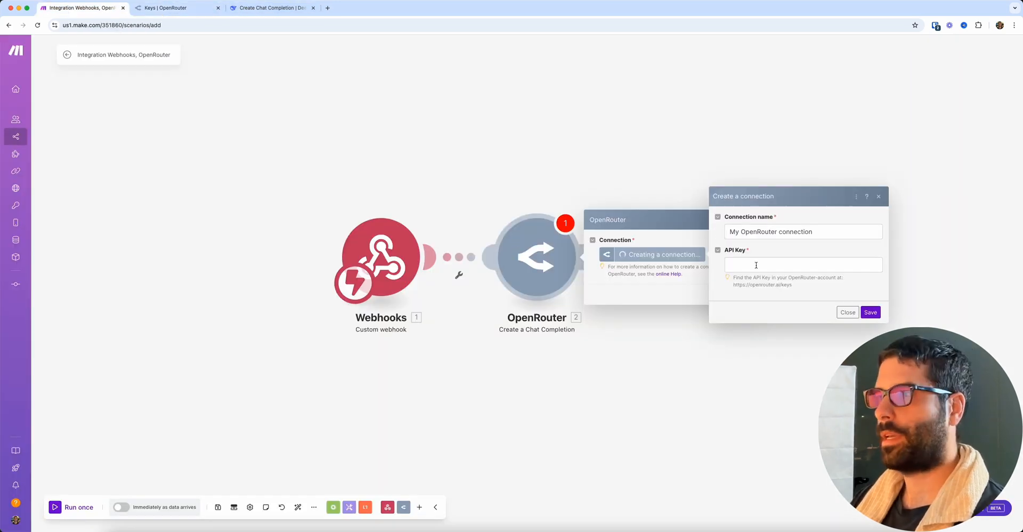
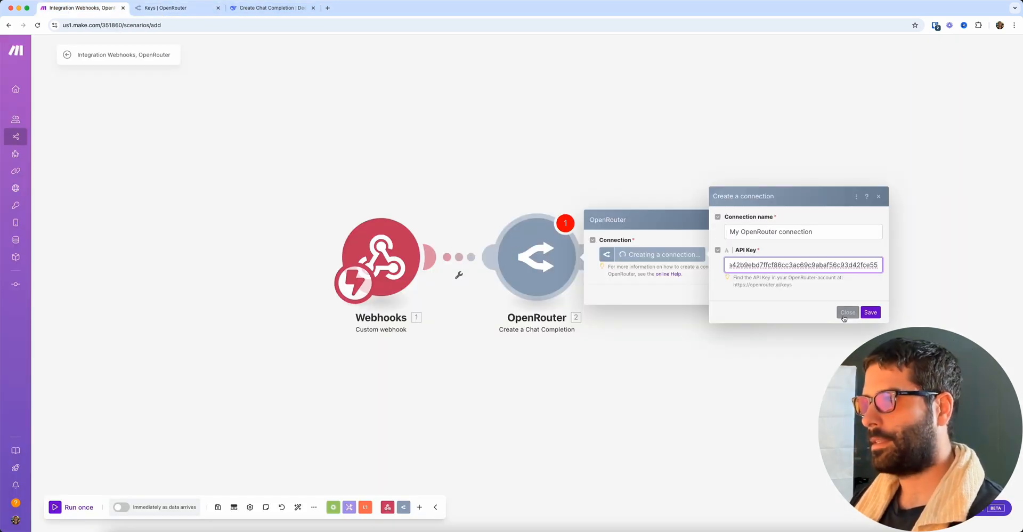
pyautogui.click(846, 313)
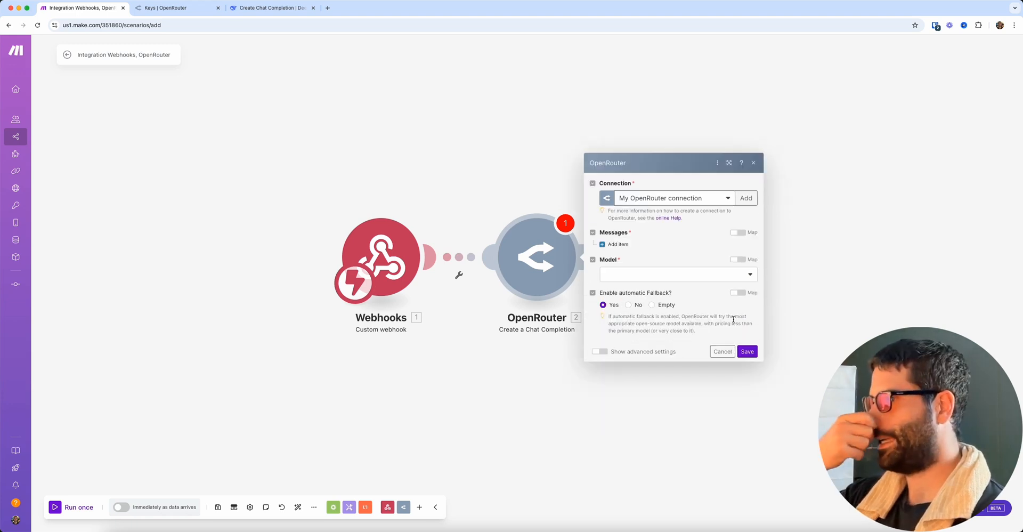
# Set the model to DeepSeek: DeepSeek R1 (free), then switch to the DeepSeek docs tab.
pyautogui.click(677, 274)
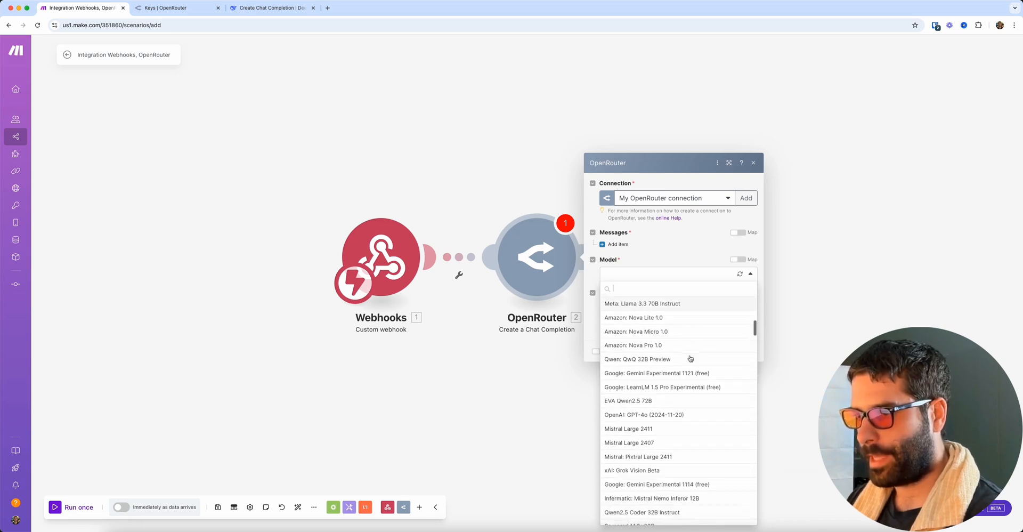
pyautogui.scroll(-3)
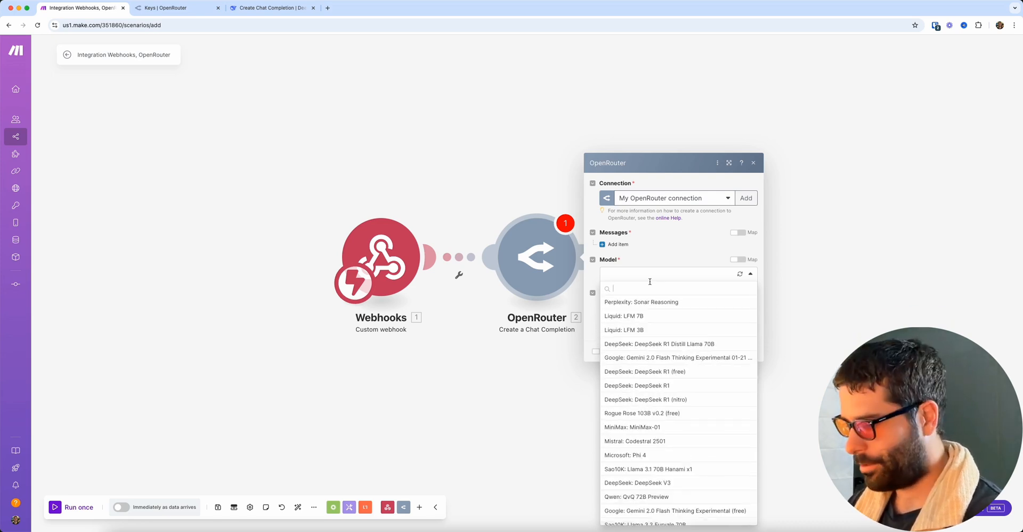
pyautogui.write('free')
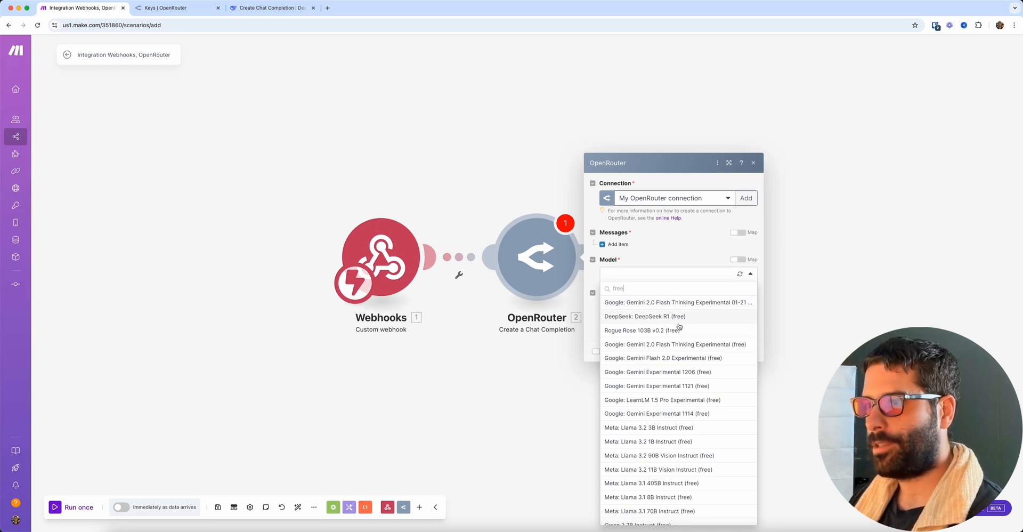
pyautogui.scroll(-3)
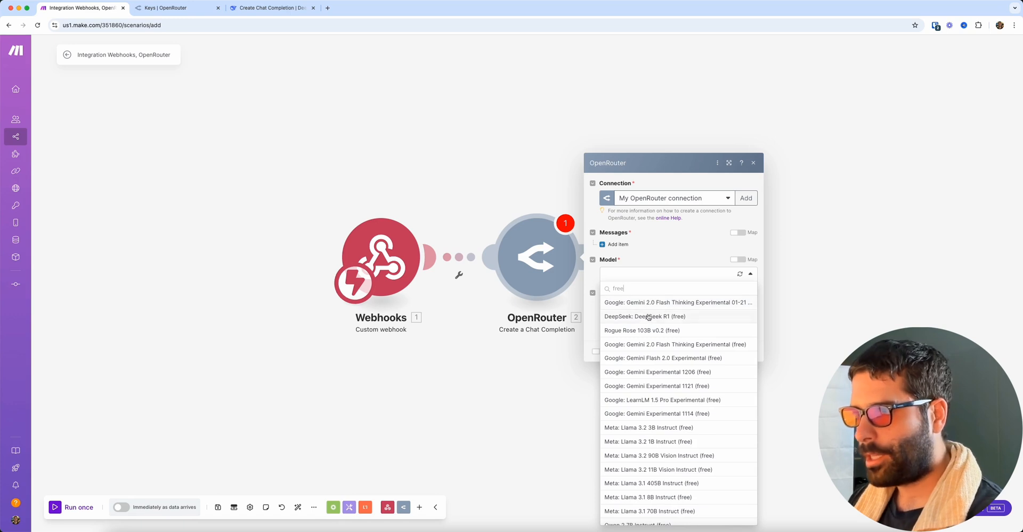
pyautogui.click(645, 315)
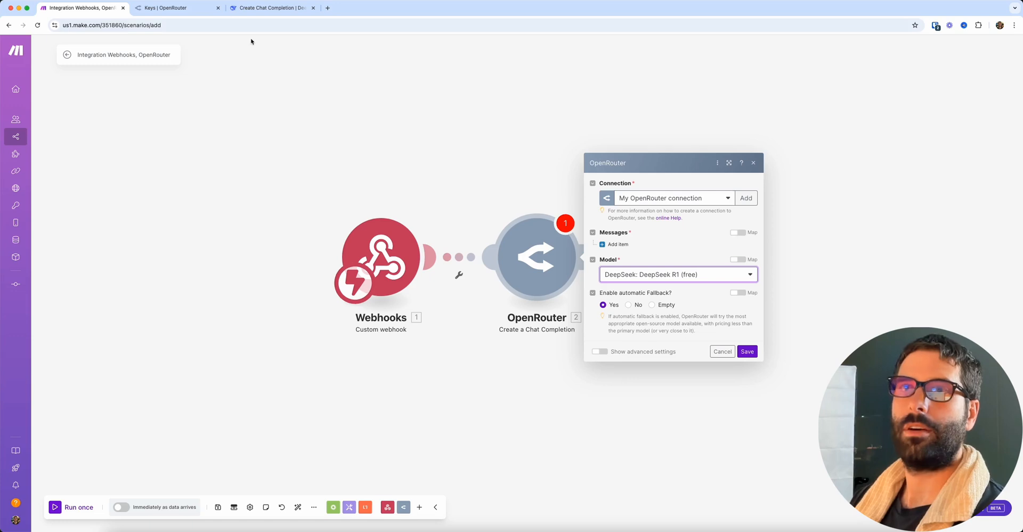
pyautogui.click(271, 8)
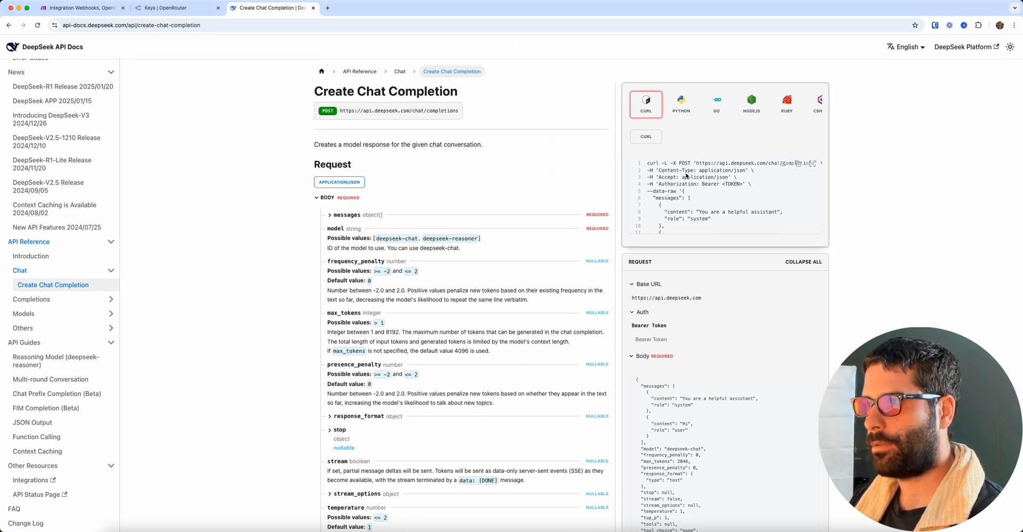
pyautogui.doubleClick(717, 162)
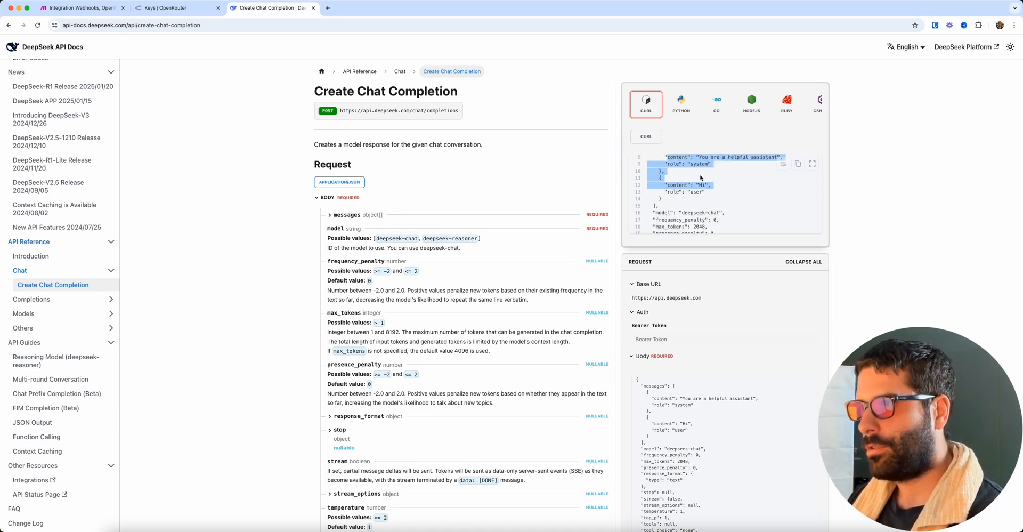
pyautogui.scroll(-3)
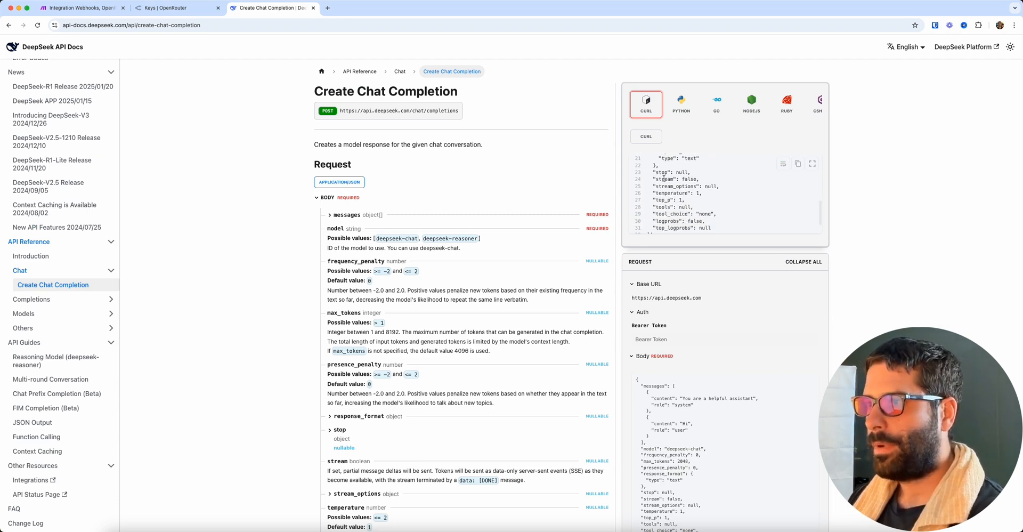
pyautogui.doubleClick(670, 179)
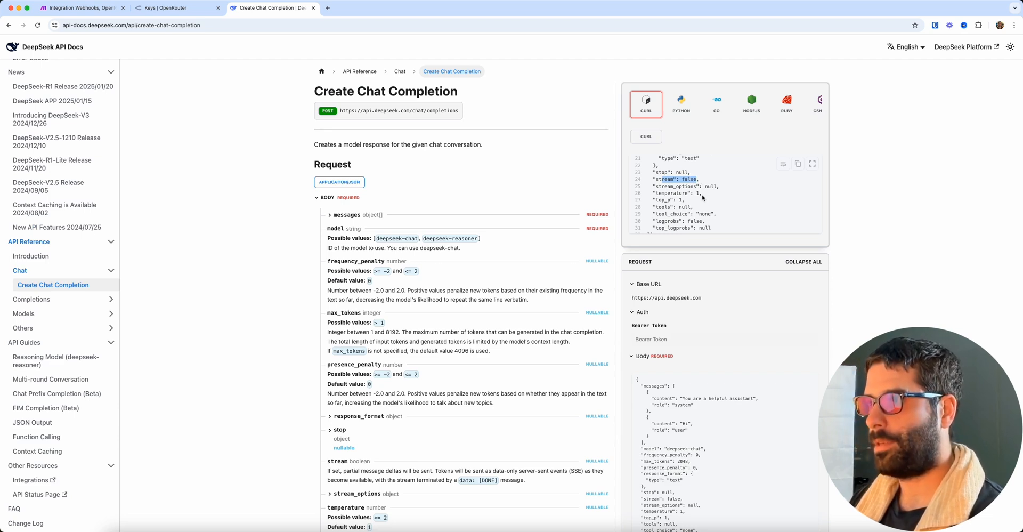
pyautogui.scroll(-3)
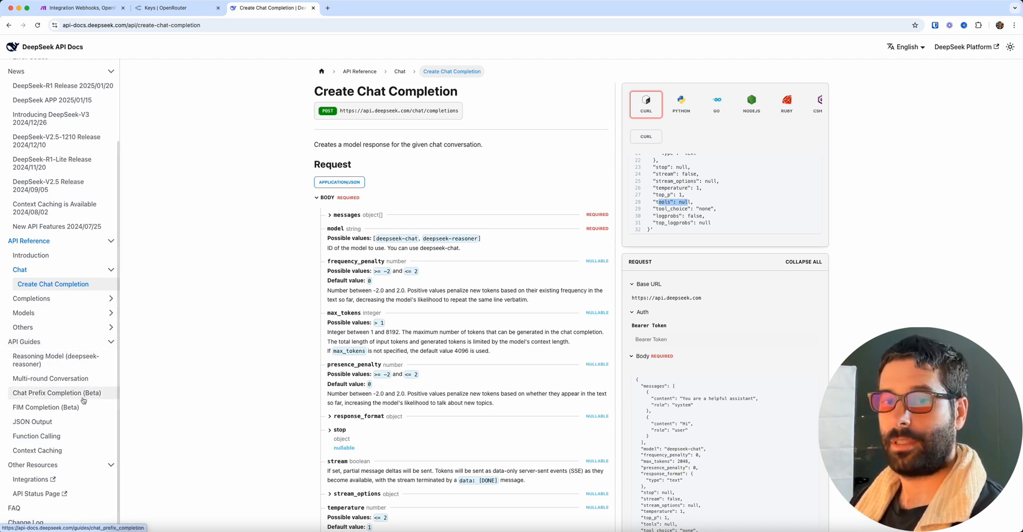
# Browse the API guides in the sidebar, ending on the Multi-round Conversation guide.
pyautogui.click(32, 421)
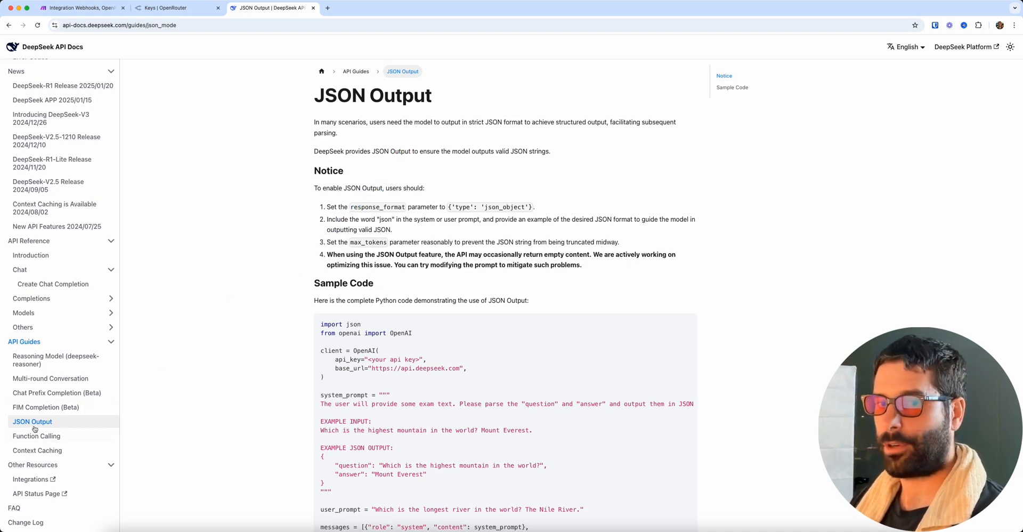
pyautogui.moveTo(36, 435)
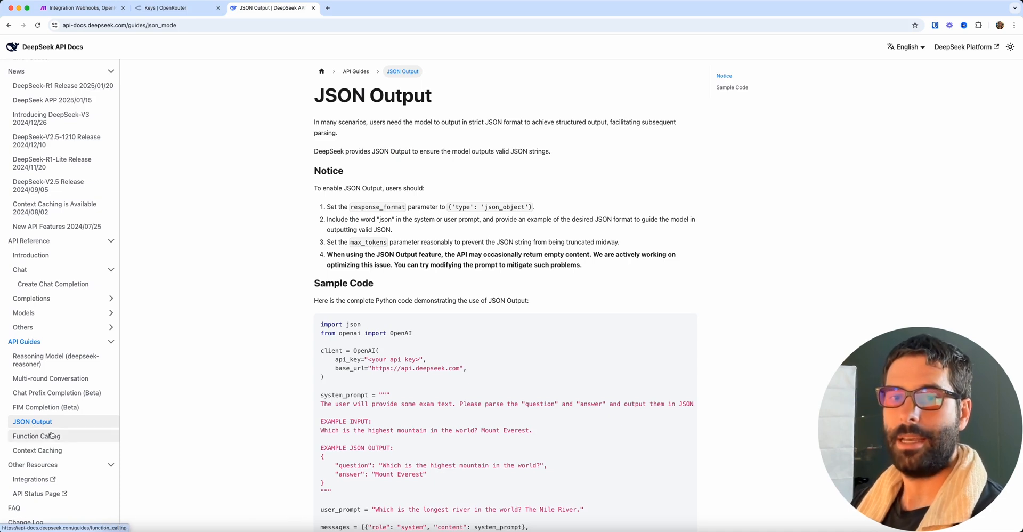
pyautogui.click(36, 435)
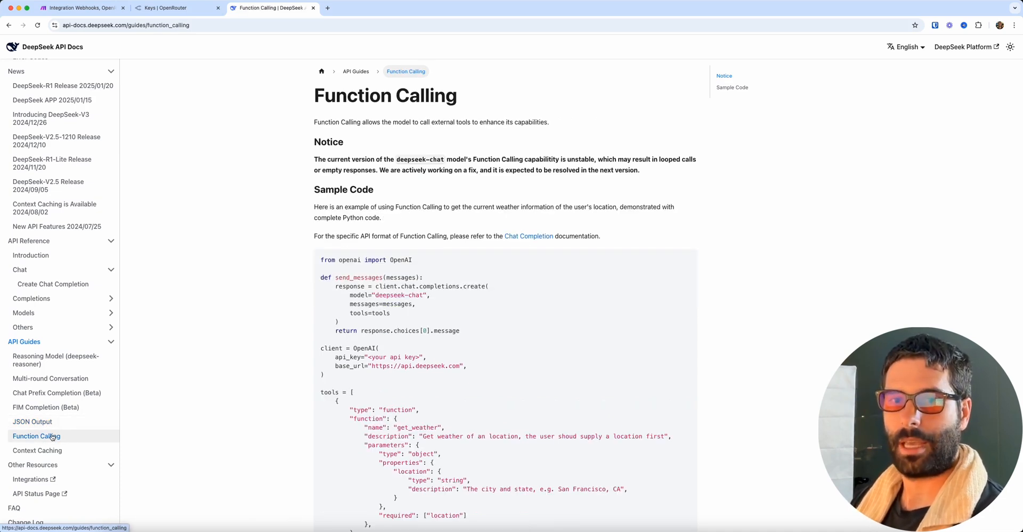
pyautogui.click(50, 378)
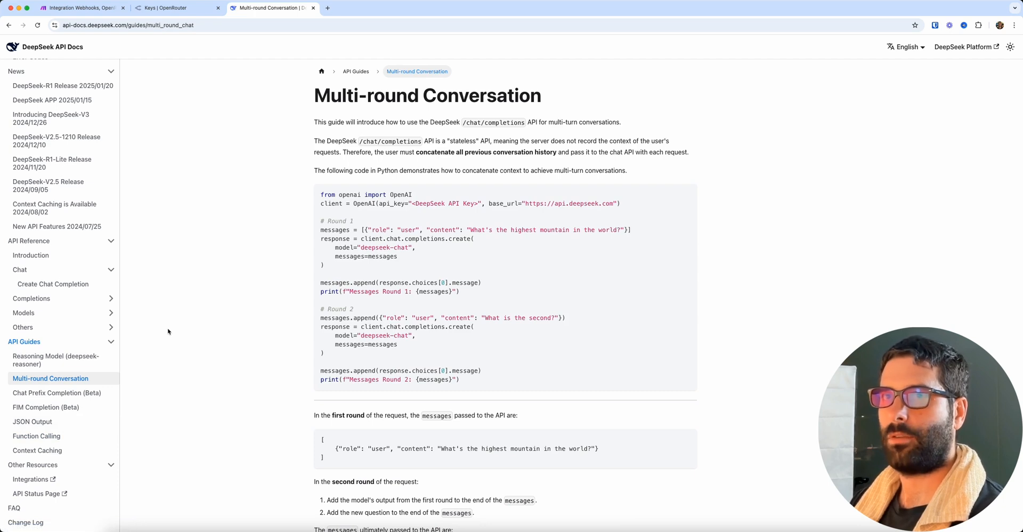
pyautogui.moveTo(186, 209)
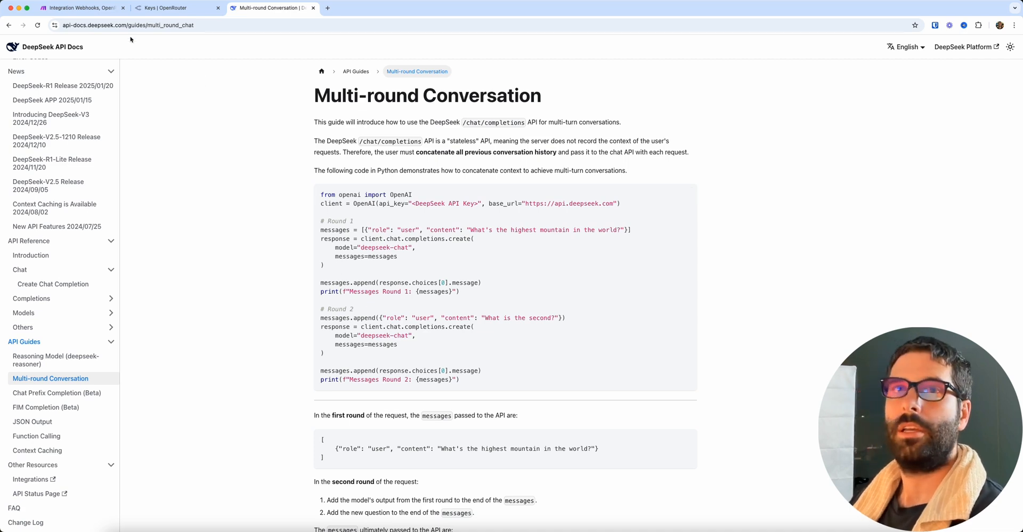
# Return from the DeepSeek docs to the Make scenario editor tab.
pyautogui.click(77, 8)
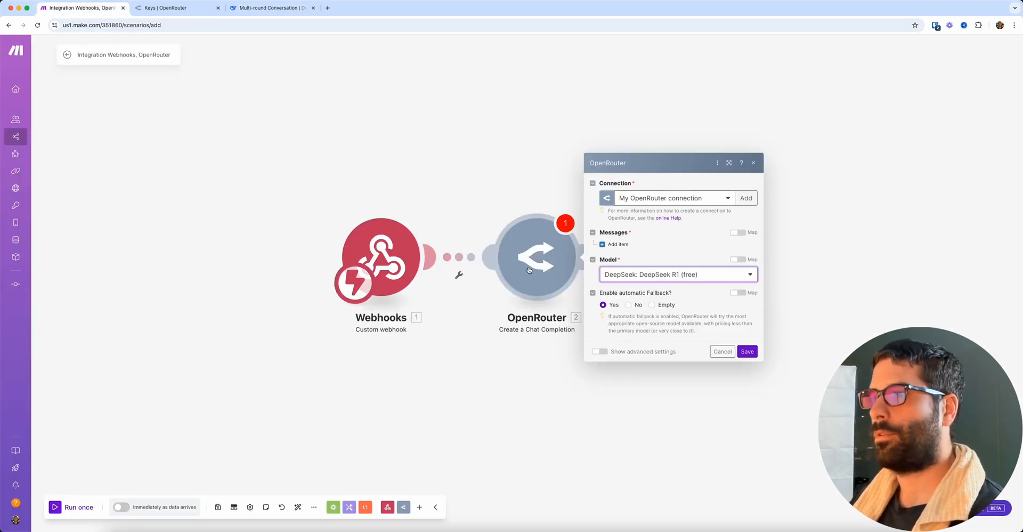
# Add a first message and copy the sample system prompt from DeepSeek's Create Chat Completion reference.
pyautogui.click(617, 244)
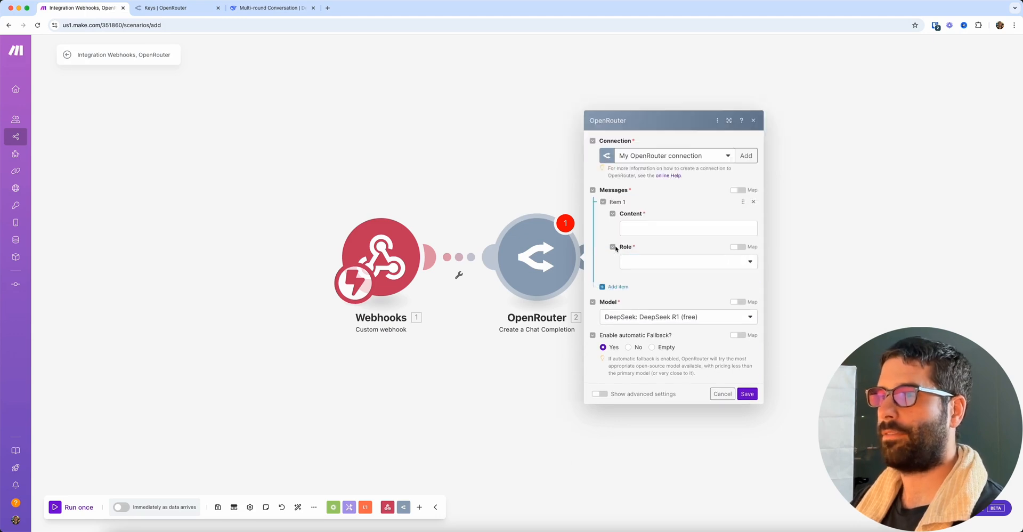
pyautogui.click(687, 227)
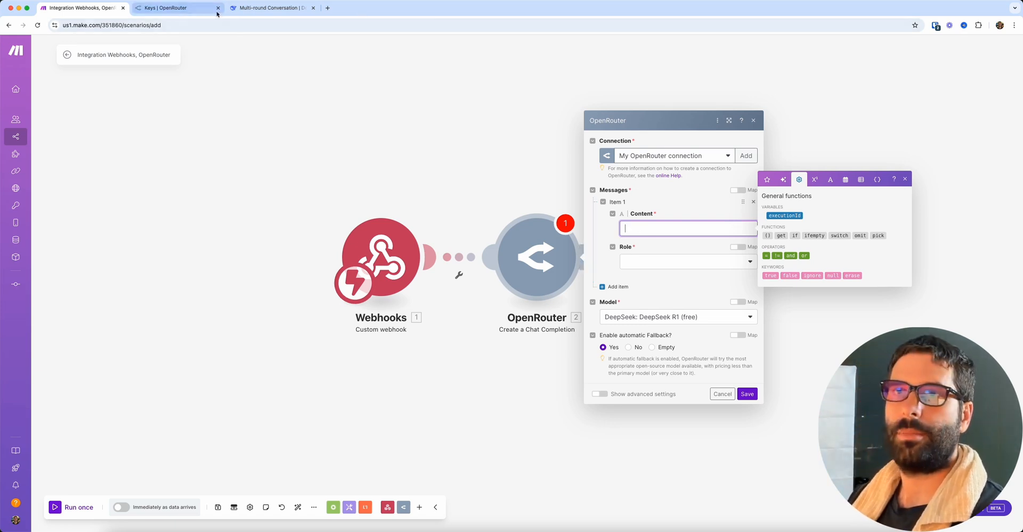
pyautogui.click(273, 7)
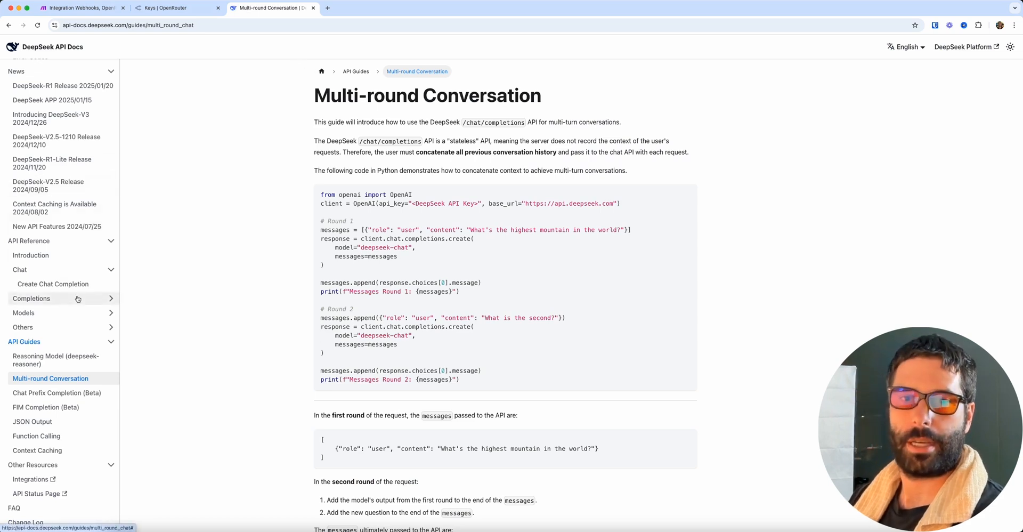
pyautogui.scroll(-3)
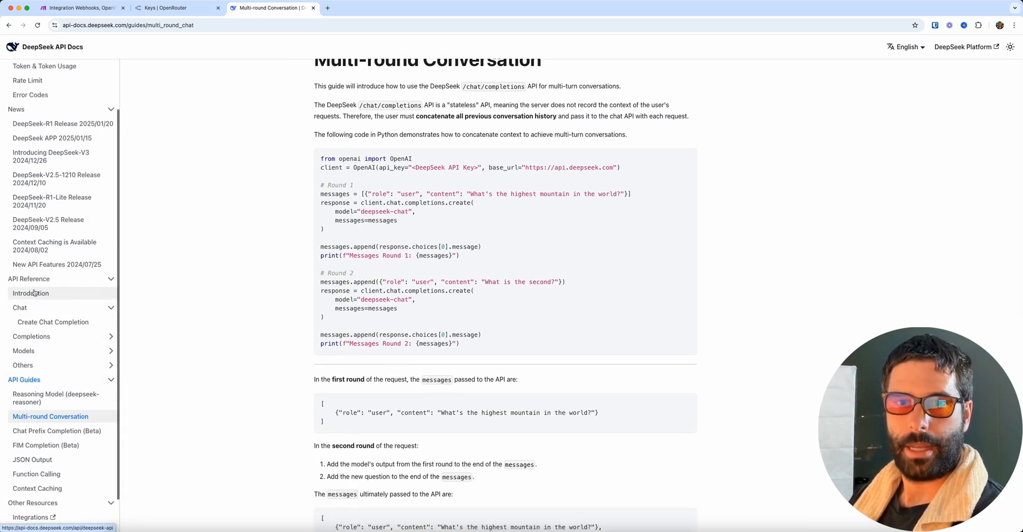
pyautogui.click(53, 322)
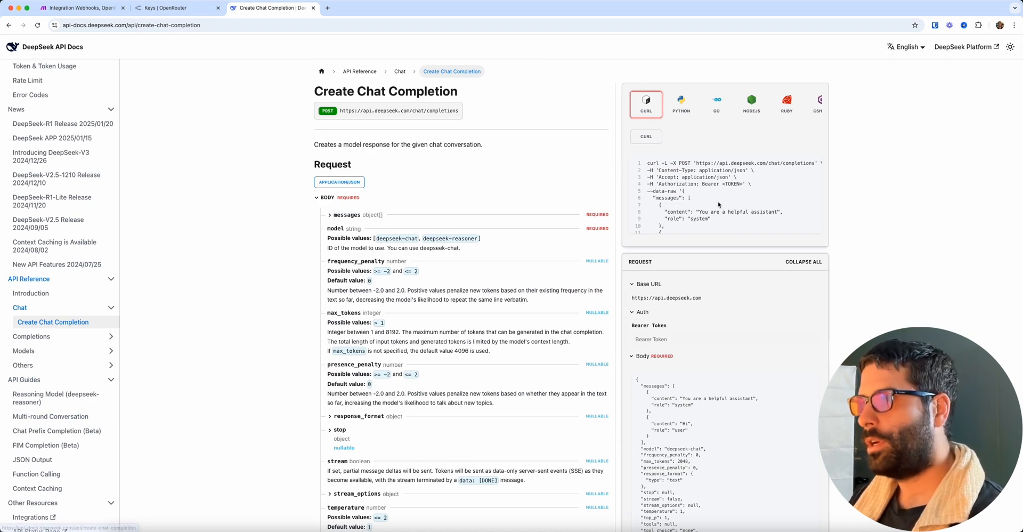
pyautogui.click(78, 7)
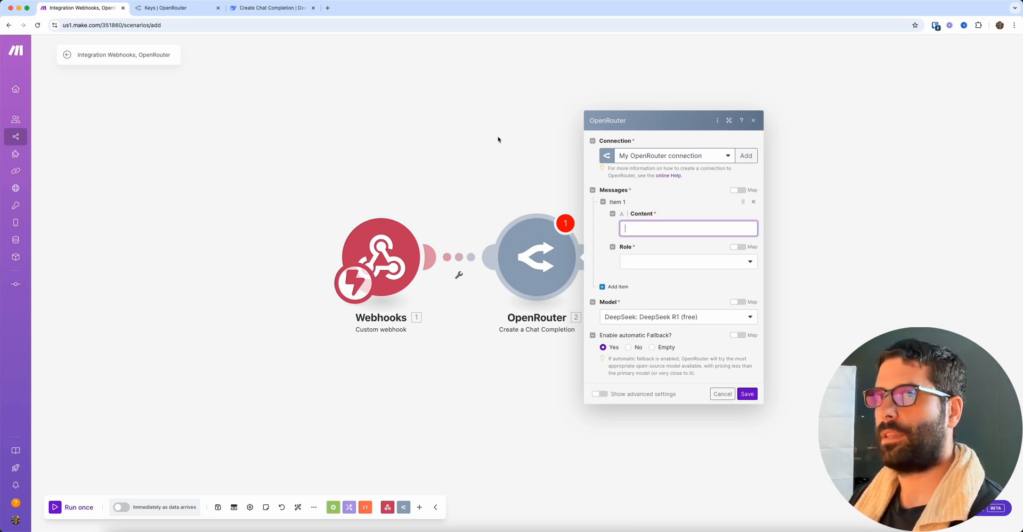
pyautogui.click(273, 8)
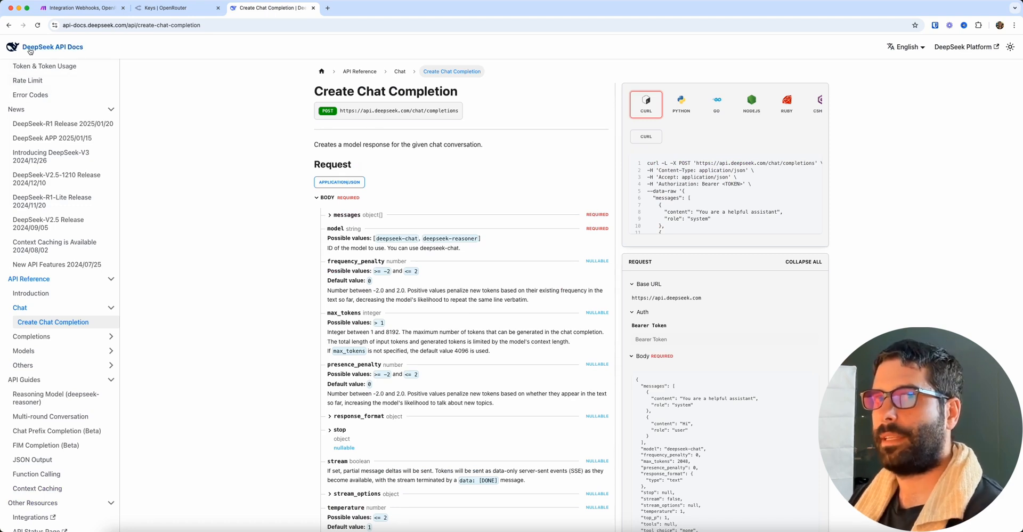
pyautogui.click(176, 8)
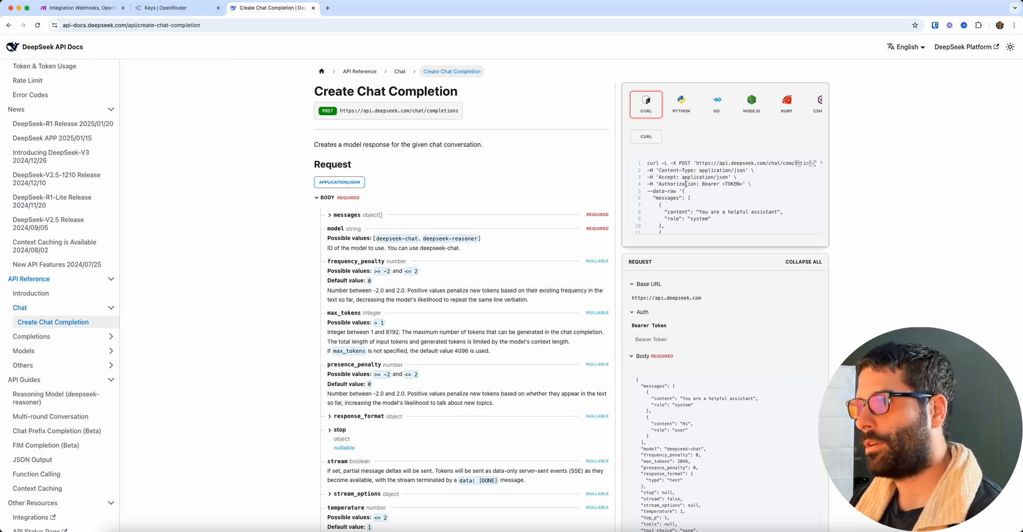
pyautogui.scroll(-3)
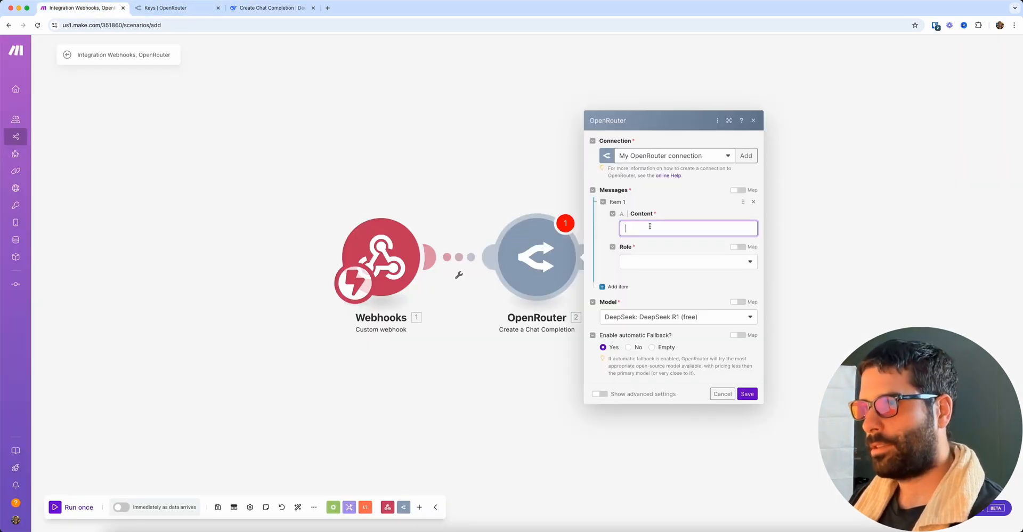
pyautogui.click(273, 7)
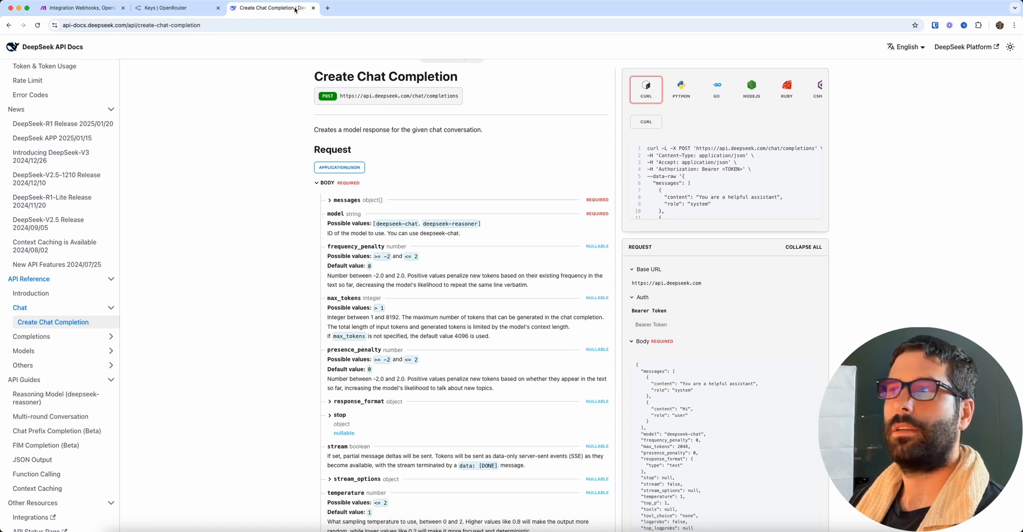
pyautogui.doubleClick(740, 196)
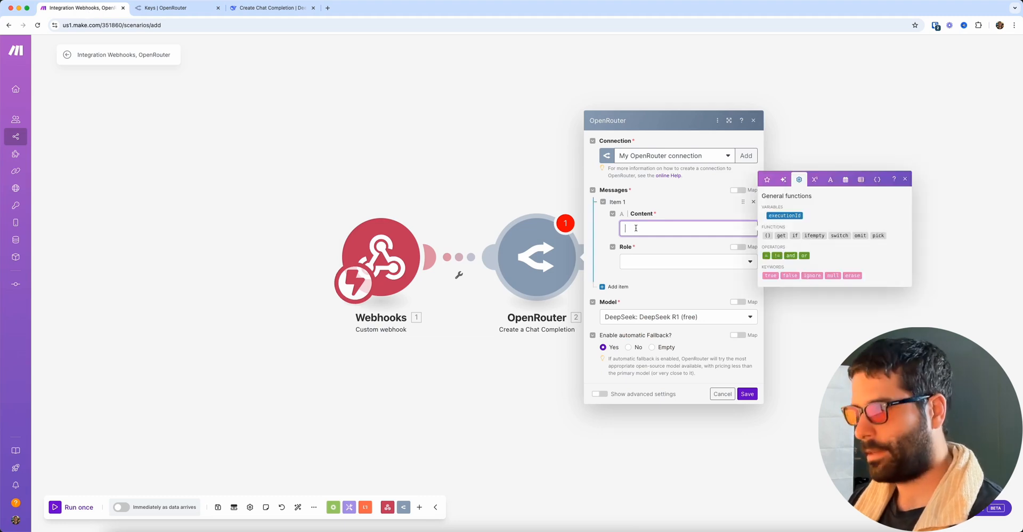
# Set the first message's role to System, then add a second message "Hi" with role User.
pyautogui.click(685, 261)
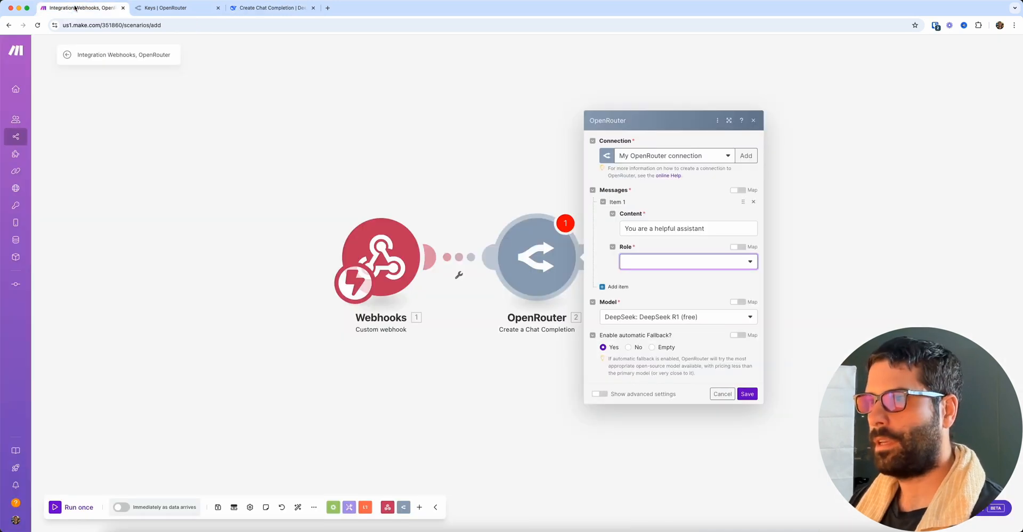
pyautogui.click(687, 261)
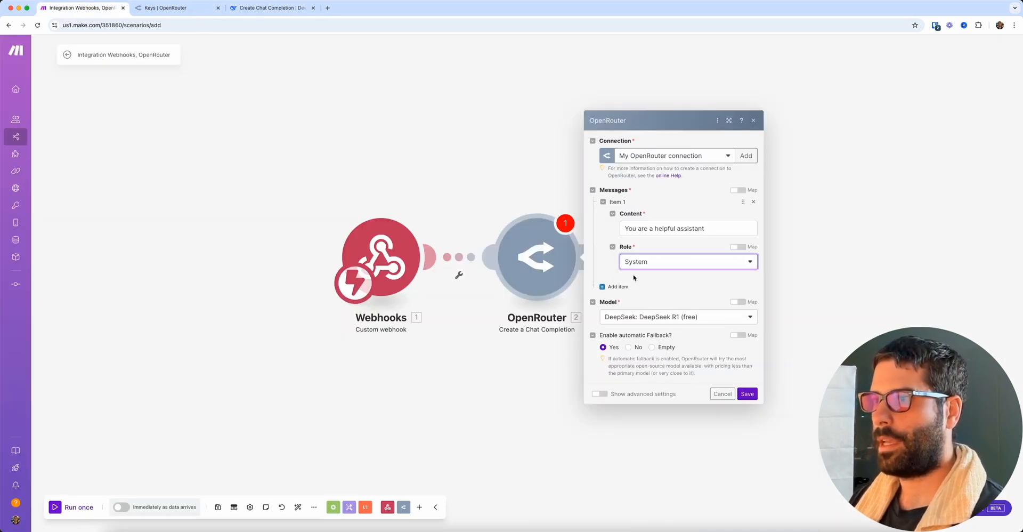
pyautogui.click(617, 286)
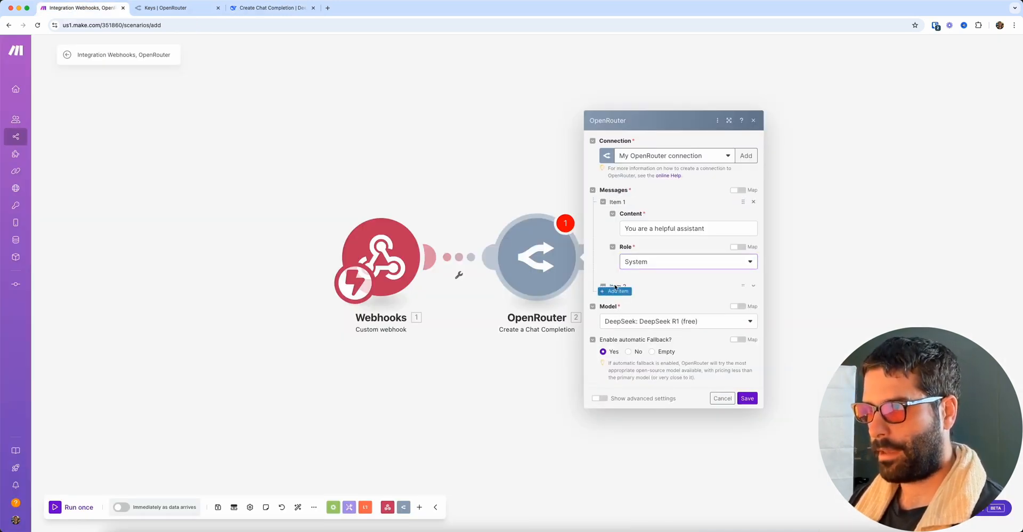
pyautogui.click(272, 7)
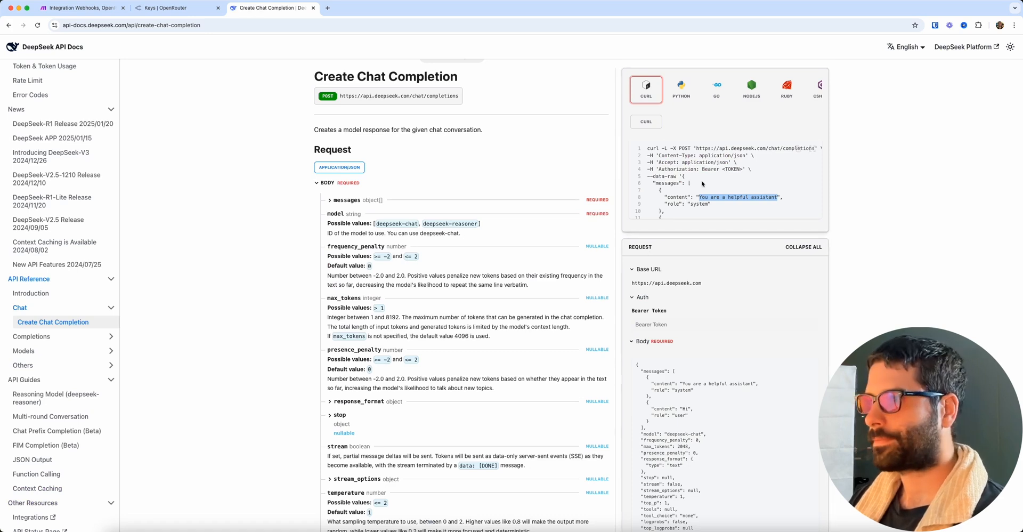
pyautogui.scroll(-3)
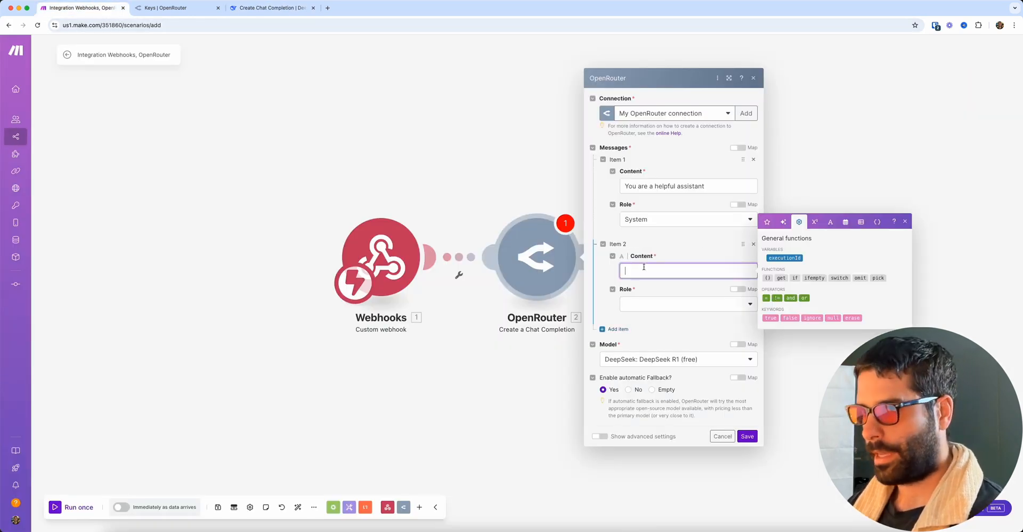
pyautogui.write('Hi')
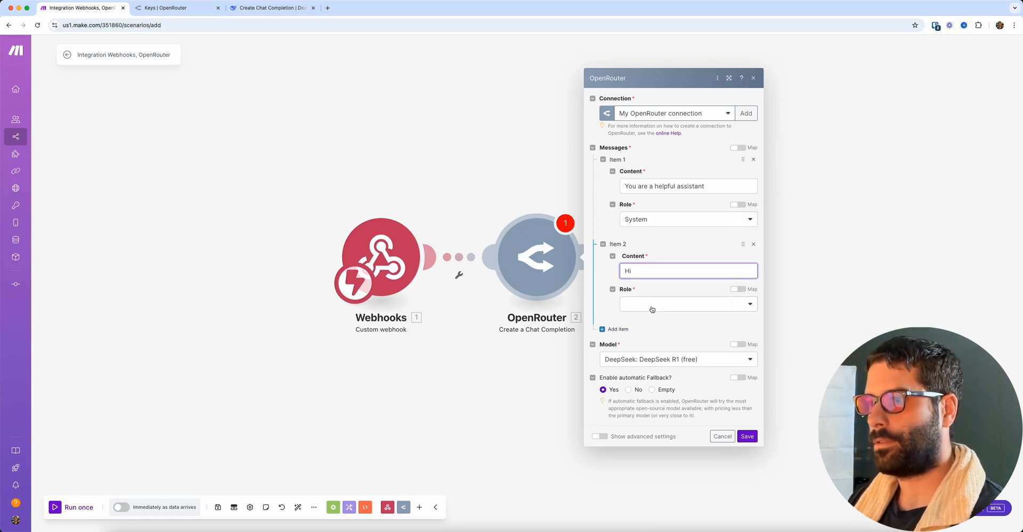
pyautogui.click(687, 303)
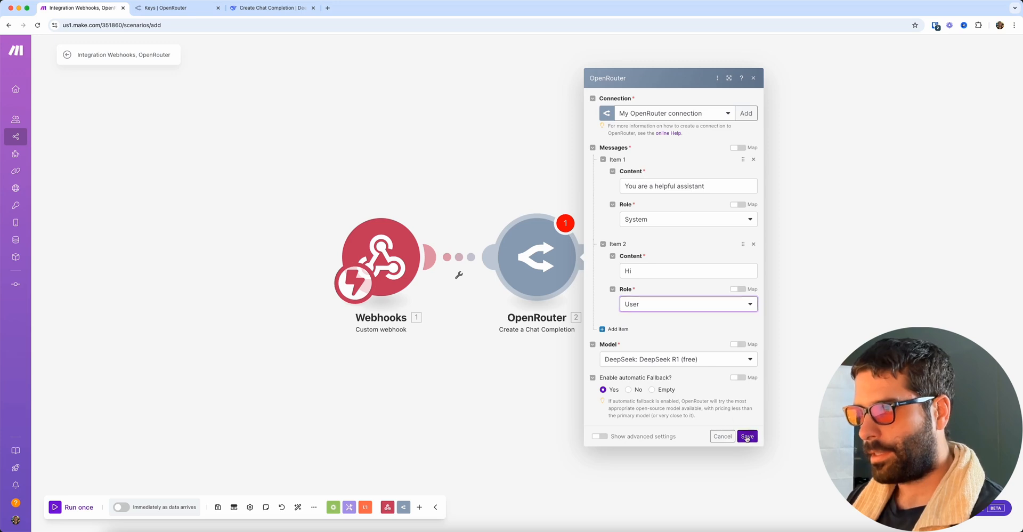
# Confirm the module settings, save the scenario and open the OpenRouter run's output.
pyautogui.click(745, 435)
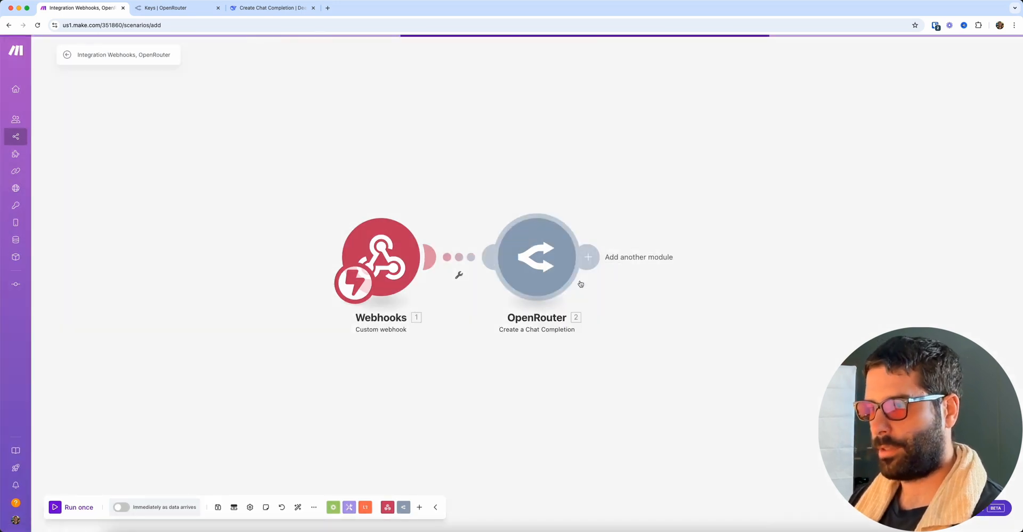
pyautogui.click(77, 507)
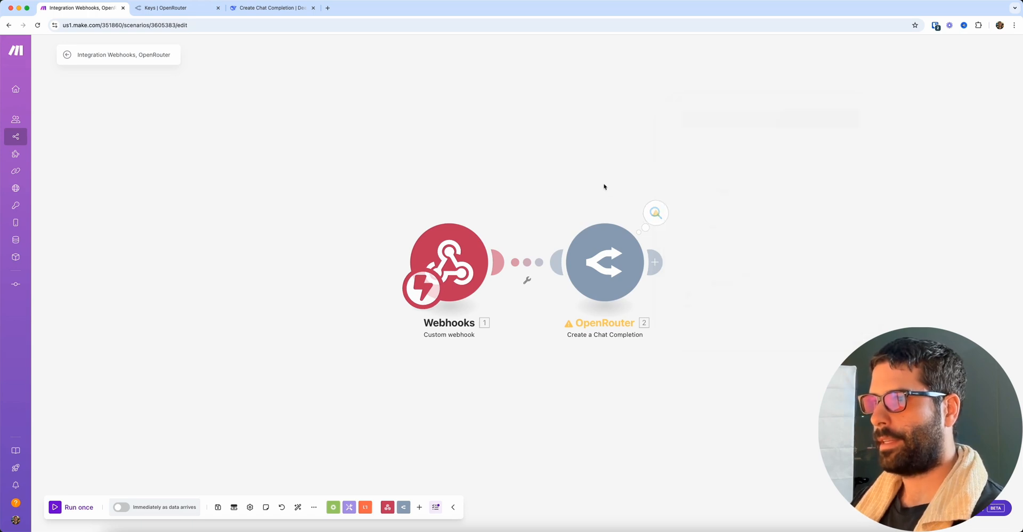
pyautogui.moveTo(296, 258)
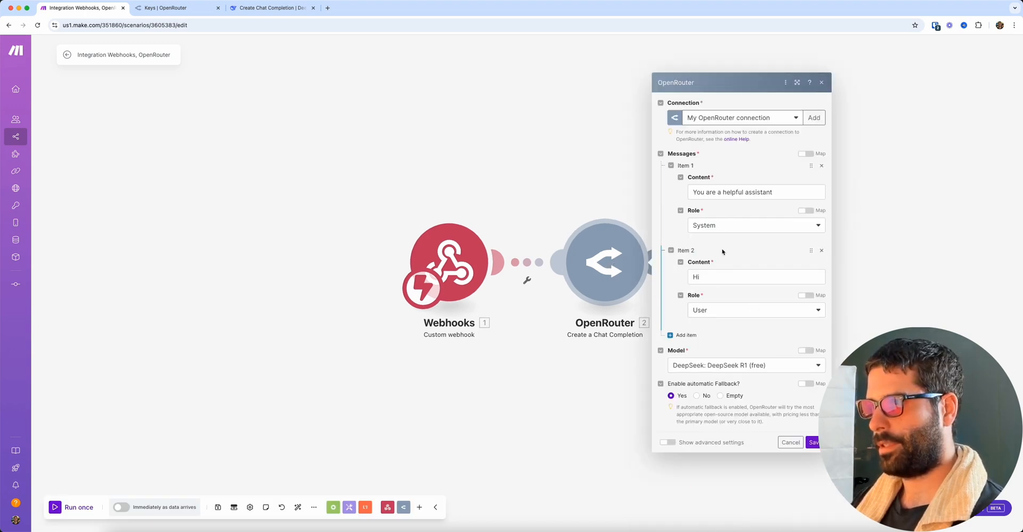
pyautogui.moveTo(605, 376)
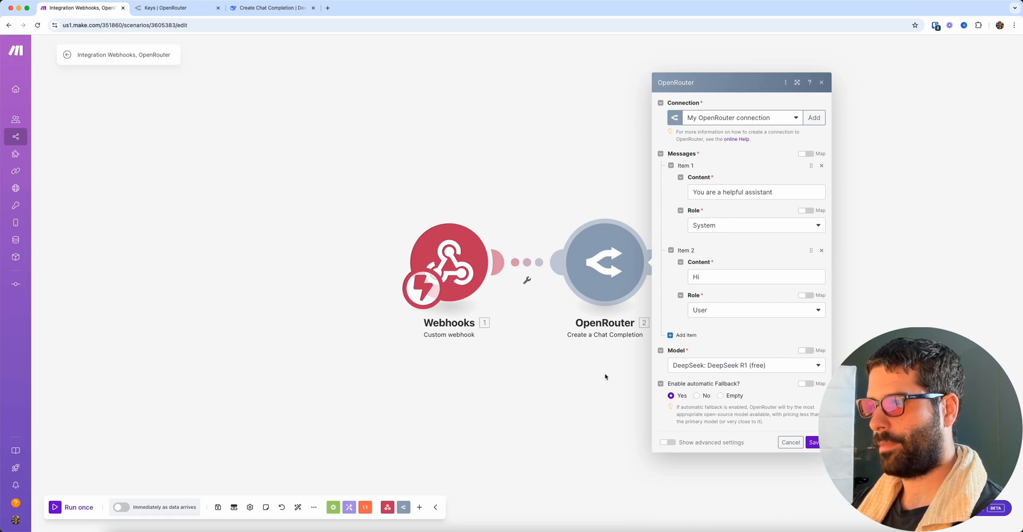
pyautogui.moveTo(777, 424)
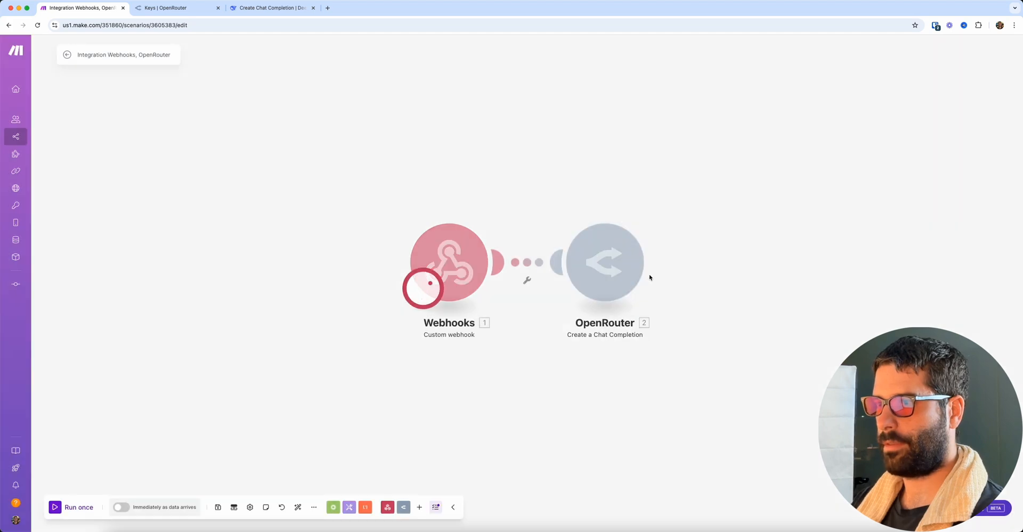
pyautogui.click(72, 505)
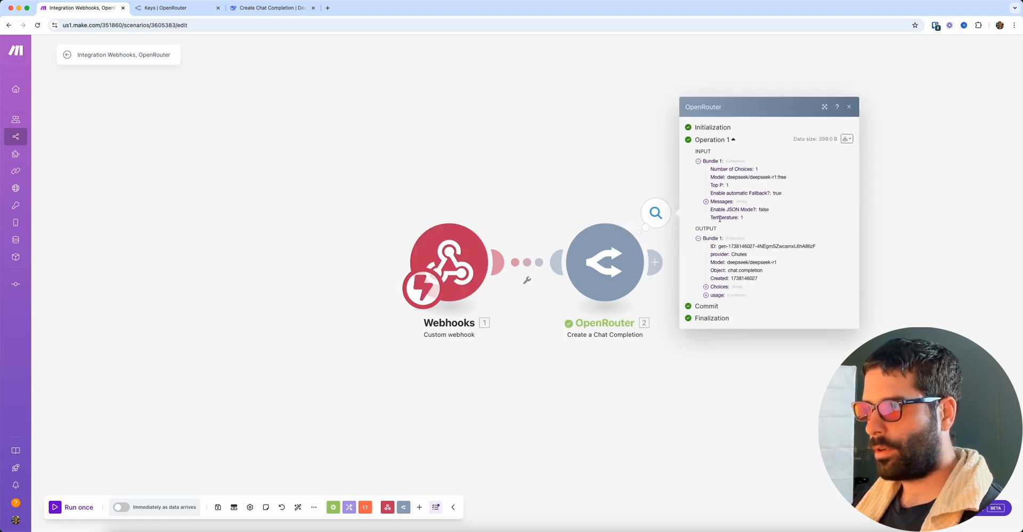
# Expand Choices > 1 > Message to read the reply "Hello! How can I assist you today?", then close the panel.
pyautogui.click(705, 287)
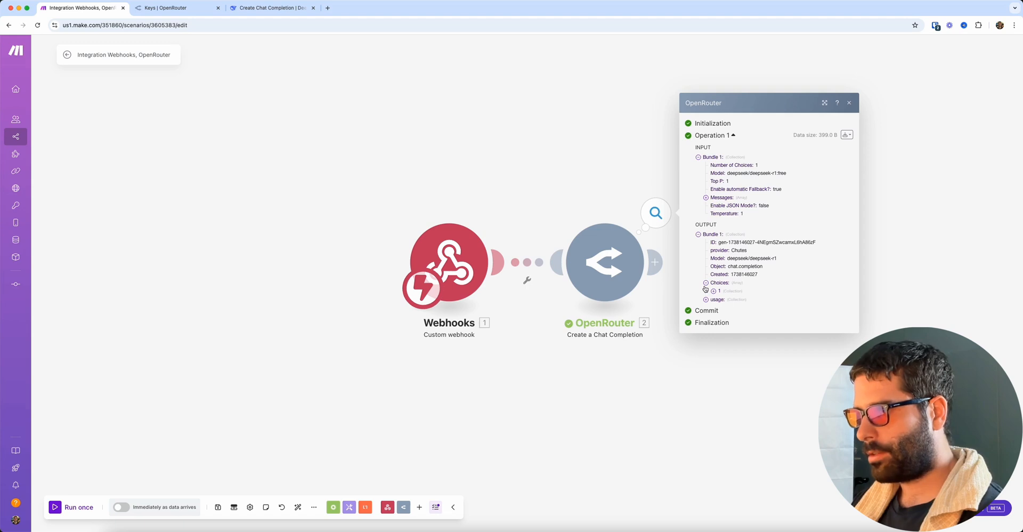
pyautogui.click(718, 282)
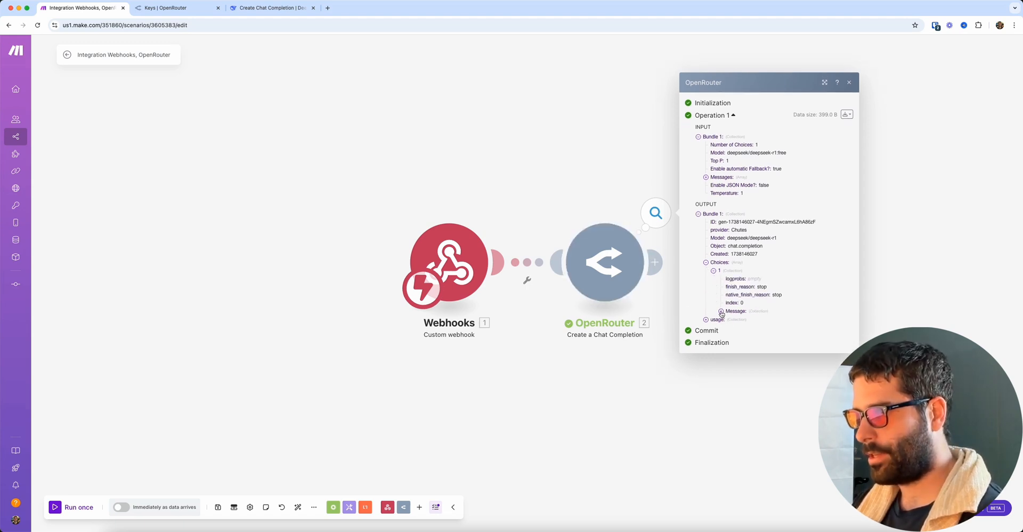
pyautogui.click(722, 311)
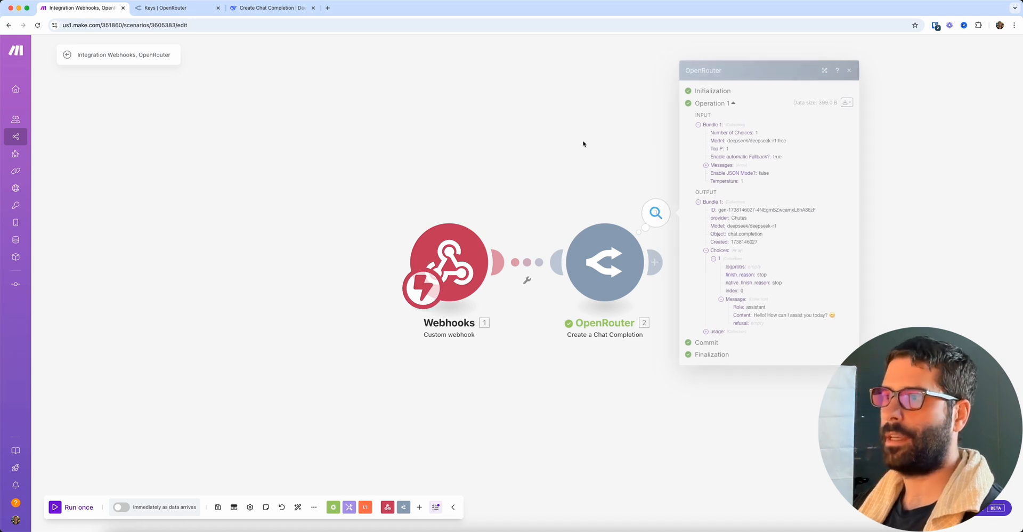
pyautogui.click(848, 70)
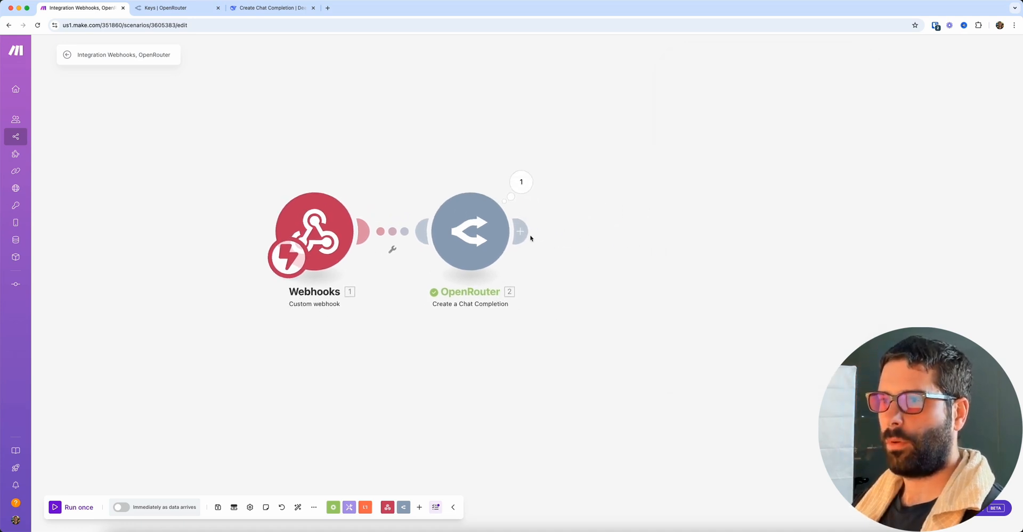
# Add a Webhooks > Webhook response module with Choices[]: Message.Content mapped into Body and save it.
pyautogui.click(518, 231)
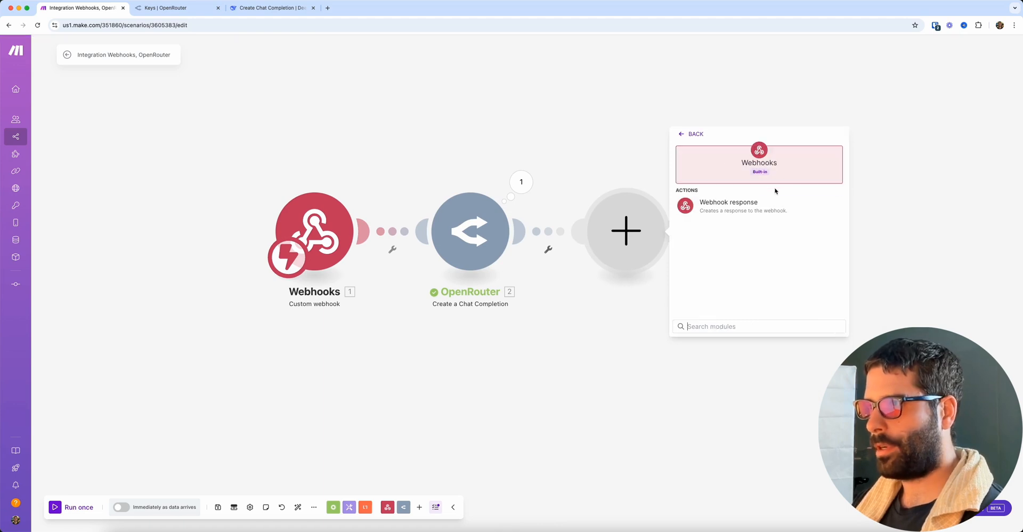
pyautogui.click(727, 206)
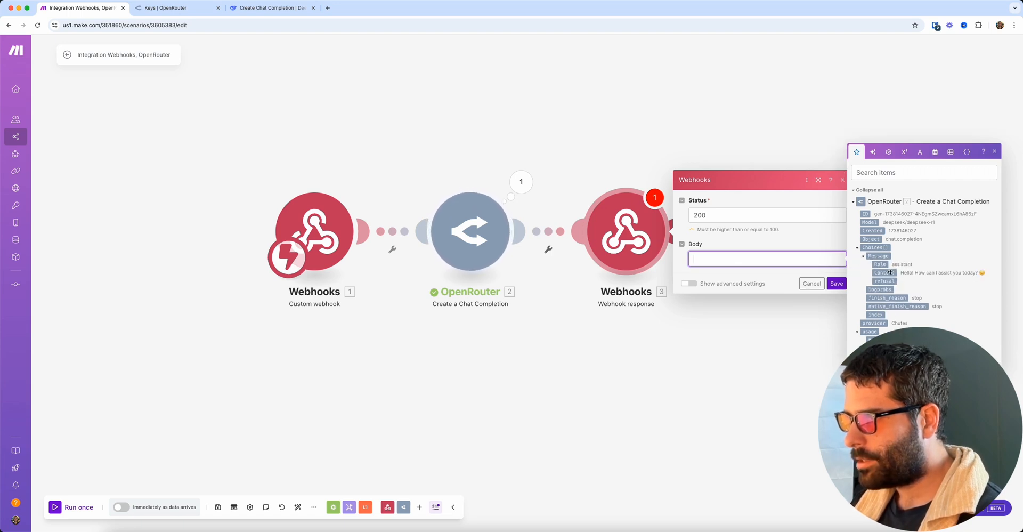
pyautogui.click(884, 272)
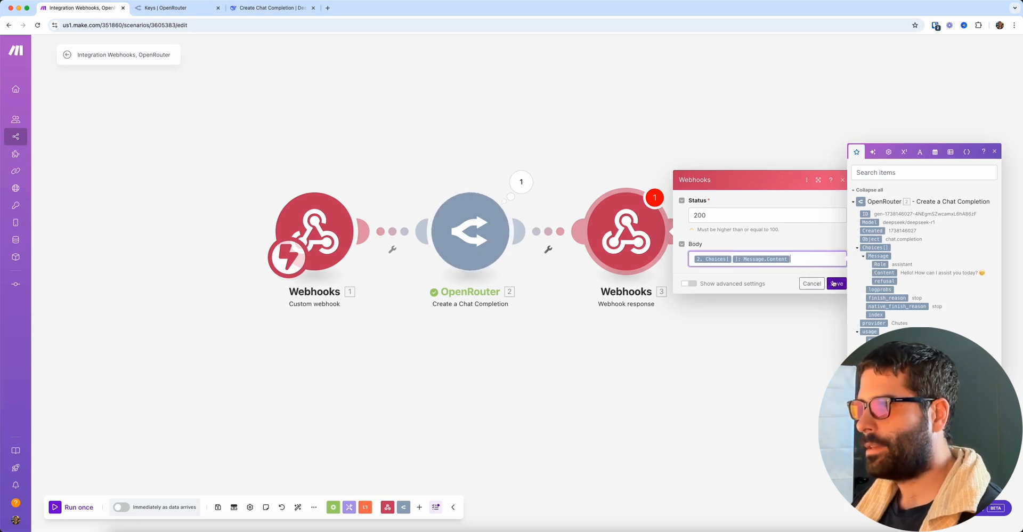
pyautogui.click(812, 284)
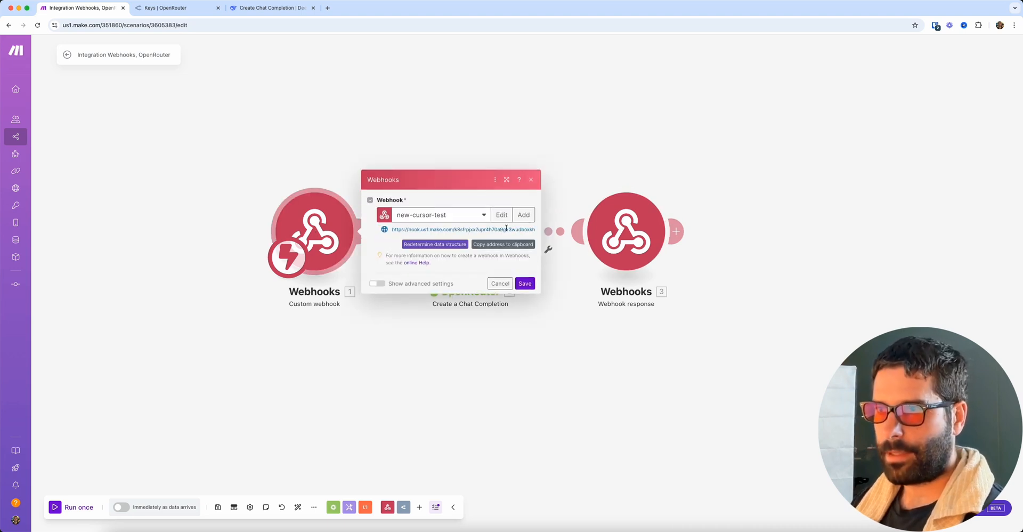
# Copy the webhook address and ask Cursor chat for a basic API call sending "hi how are you" to it.
pyautogui.click(524, 283)
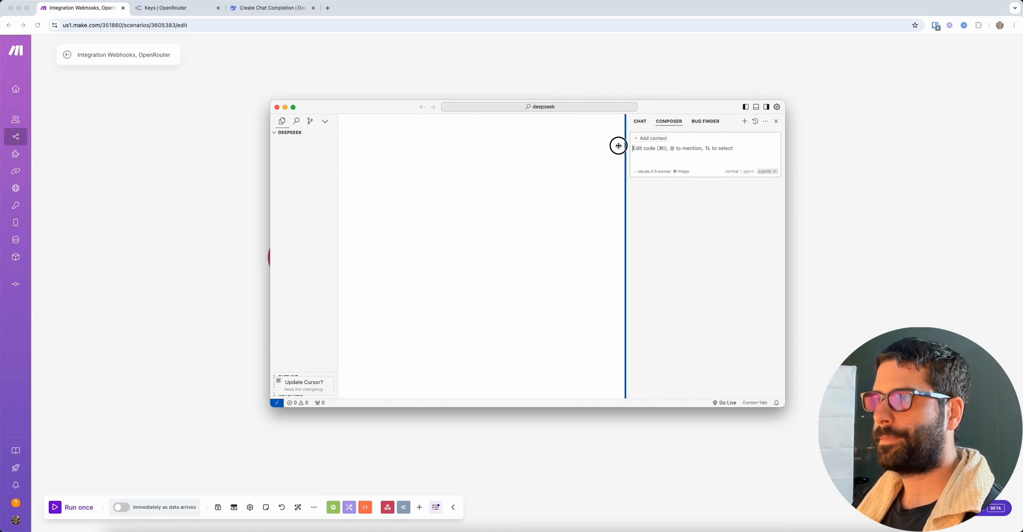
pyautogui.click(606, 120)
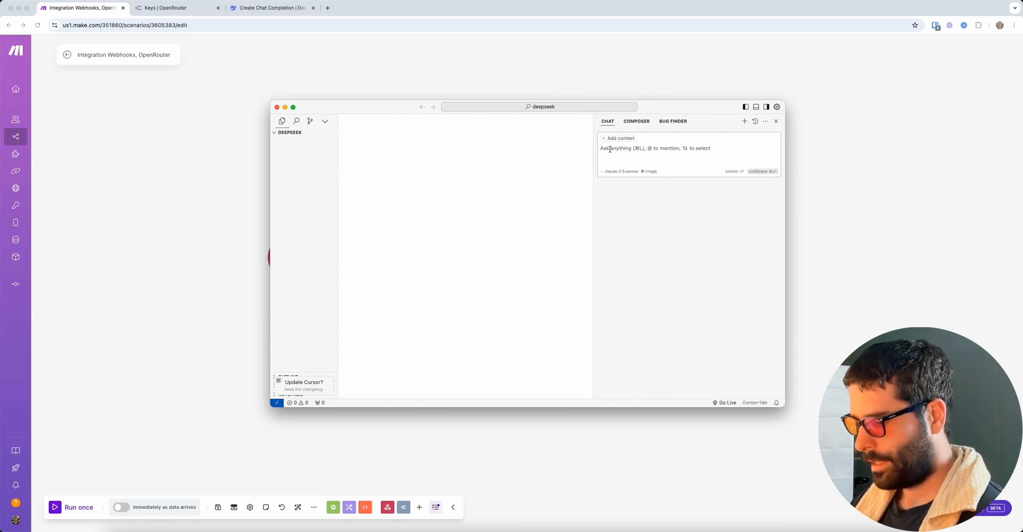
pyautogui.write('create a basioc')
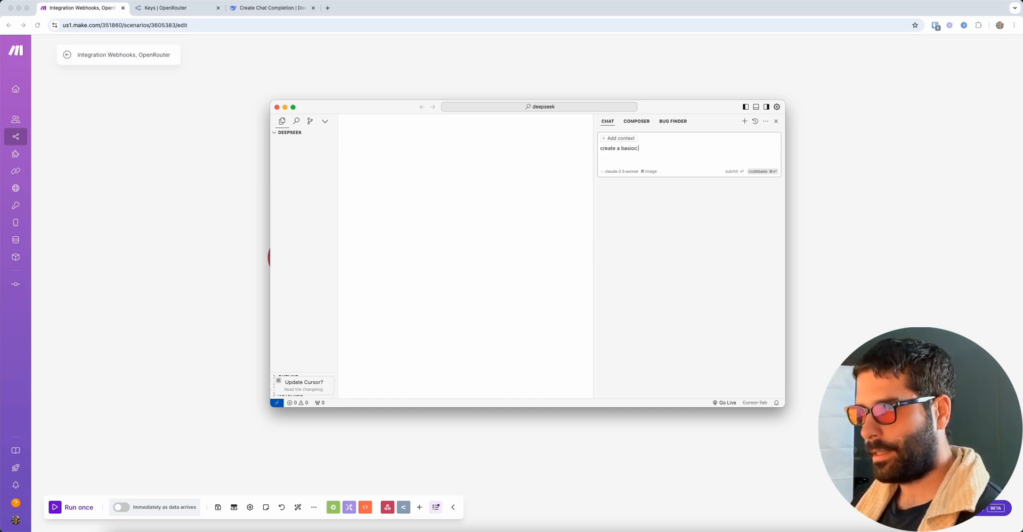
pyautogui.write('api call to this')
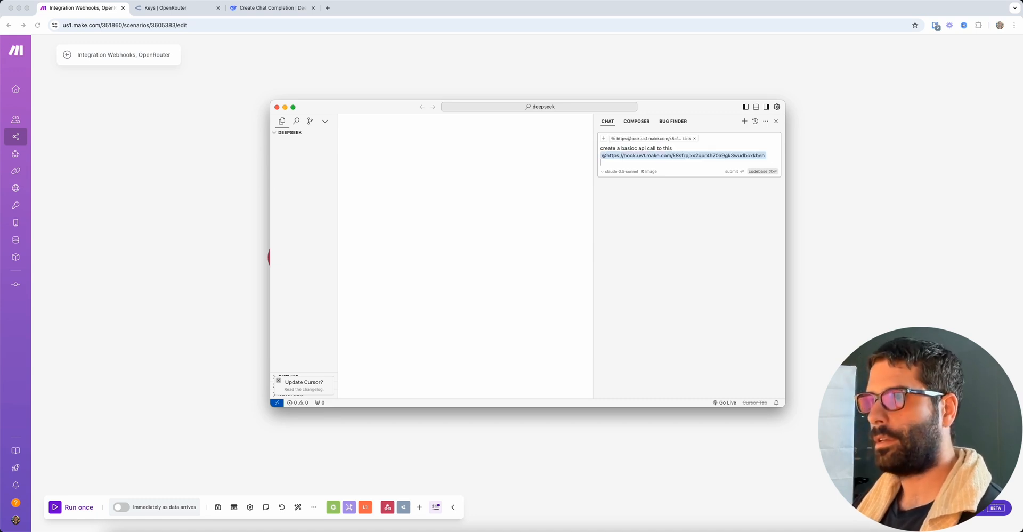
pyautogui.write('I Want to send a message in the body that says')
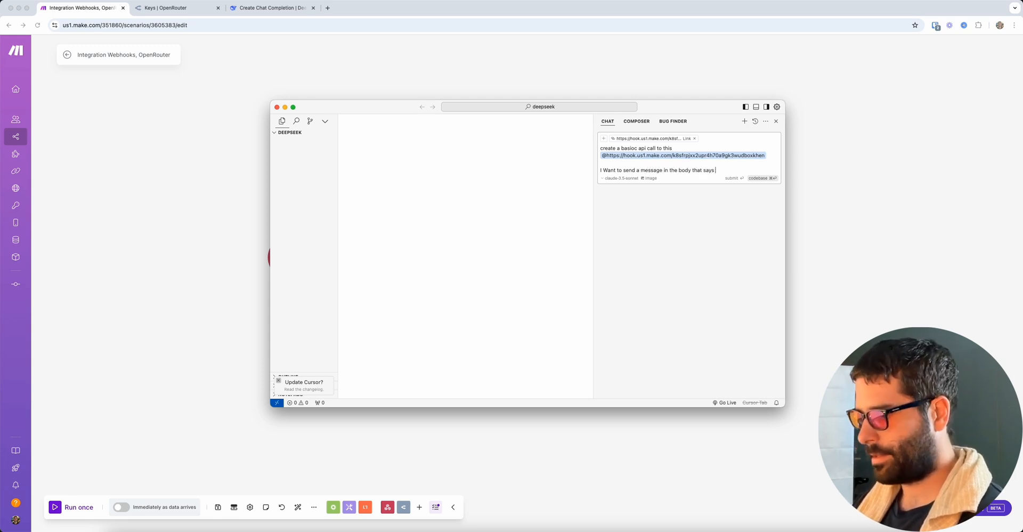
pyautogui.write('"hi how are you')
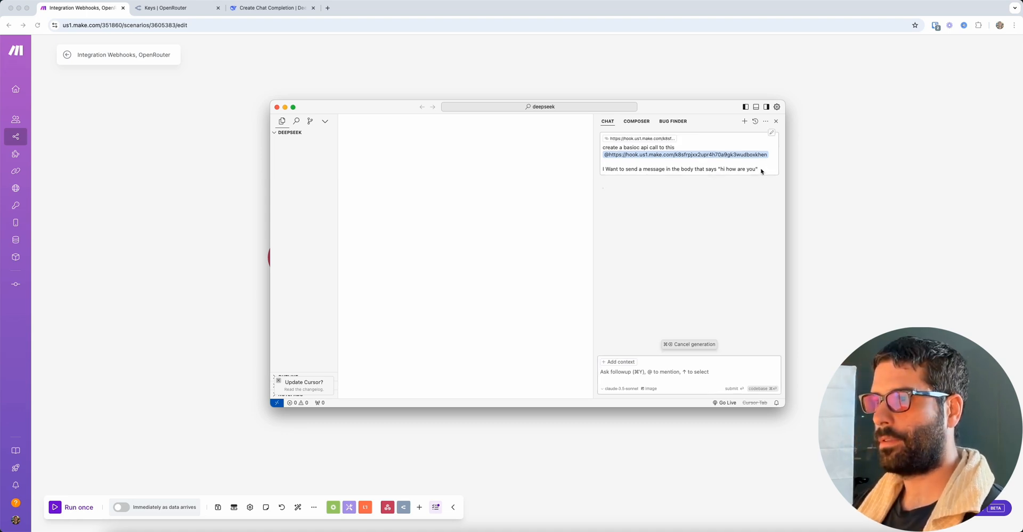
pyautogui.moveTo(690, 118)
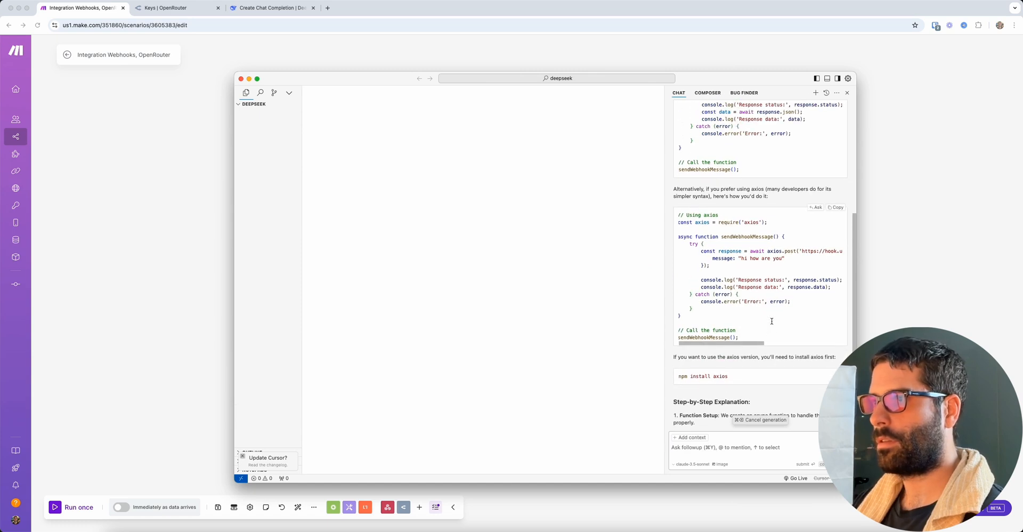
# Save the generated axios script as sample.js and prepare node sample in the terminal.
pyautogui.scroll(-3)
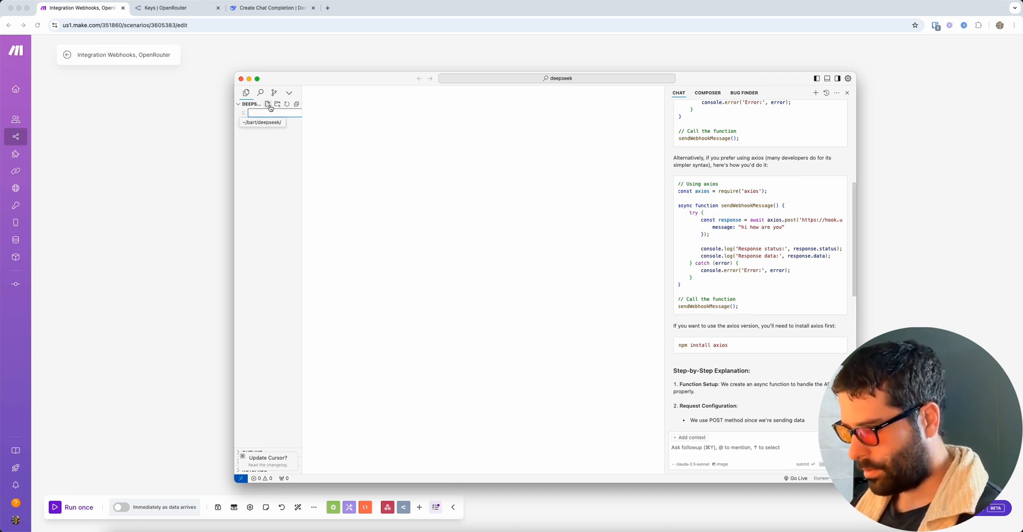
pyautogui.write('sample.js')
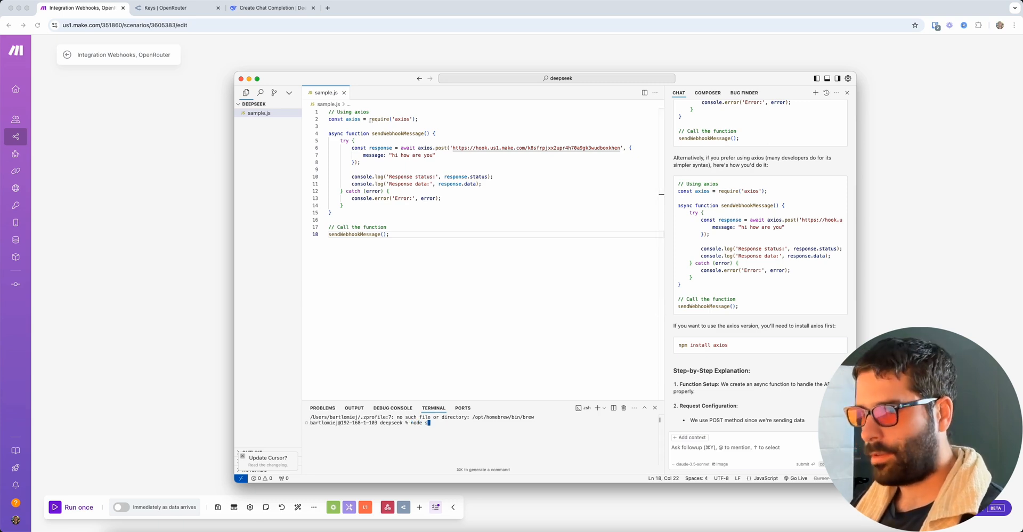
pyautogui.write('ample')
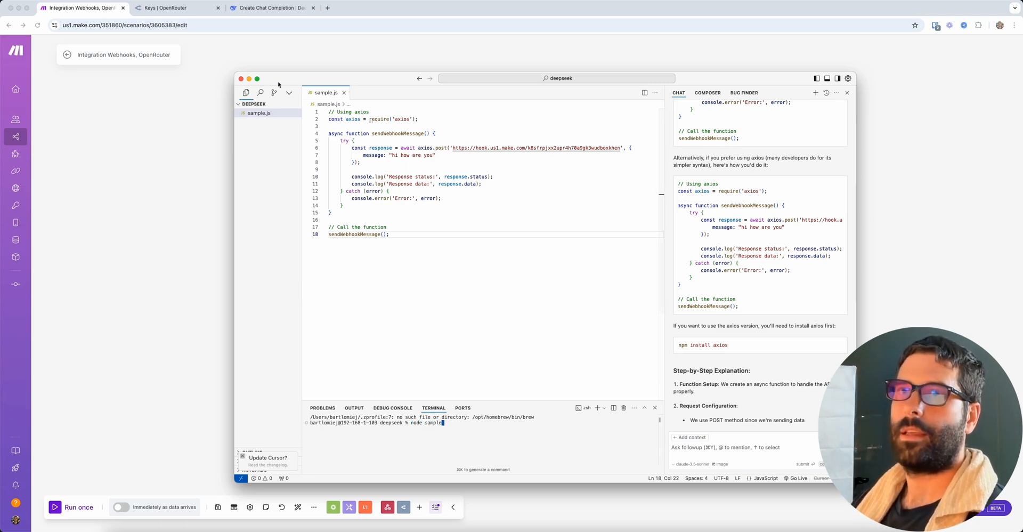
# Map 1. message into the OpenRouter module's Item 2 Content and save the prompt settings.
pyautogui.moveTo(278, 85); pyautogui.dragTo(461, 78)
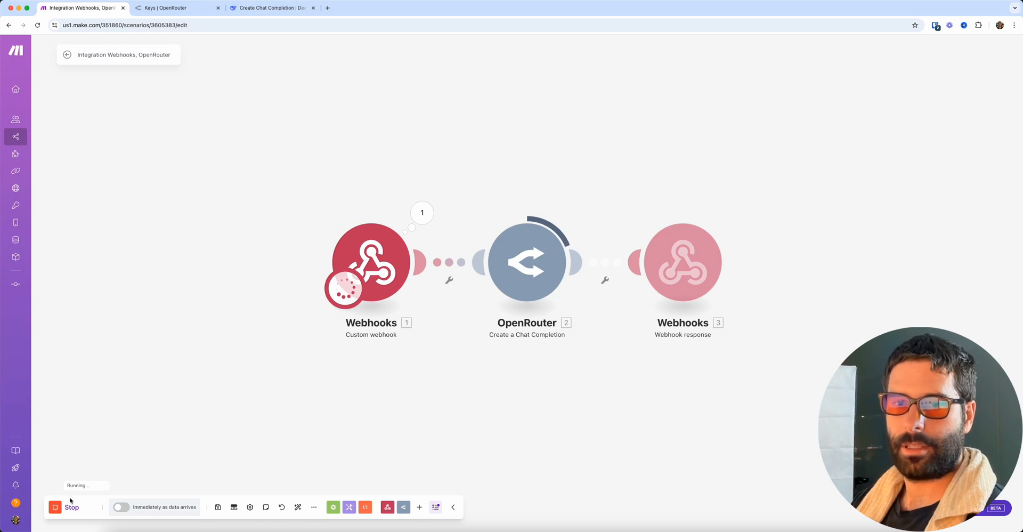
pyautogui.click(526, 262)
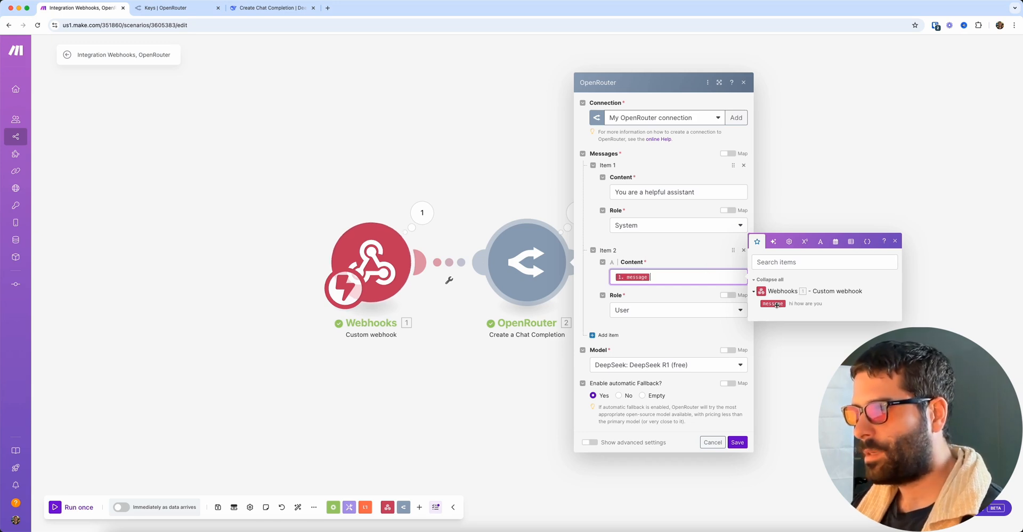
pyautogui.click(736, 442)
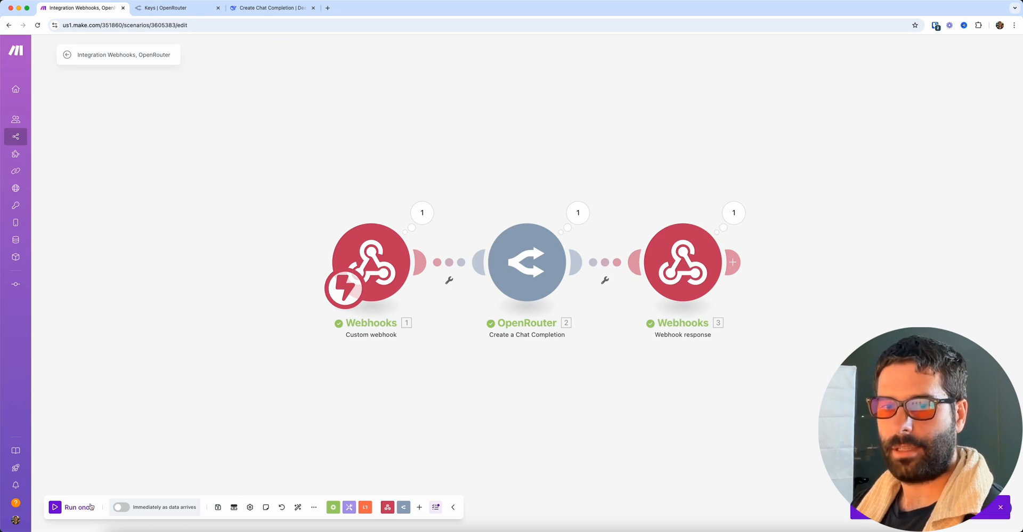
# Run the scenario once and execute node sample so the script receives DeepSeek's 200 reply.
pyautogui.click(77, 507)
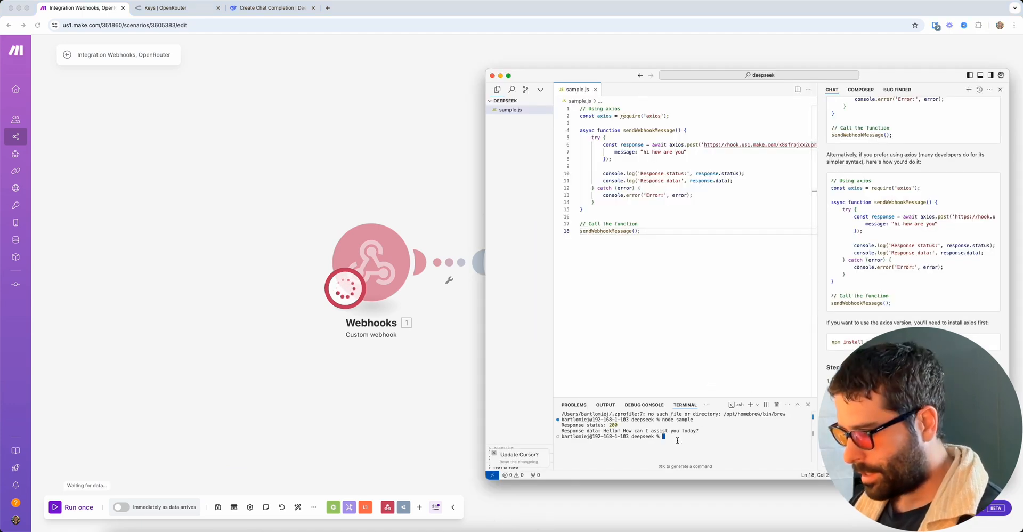
pyautogui.write('node sample')
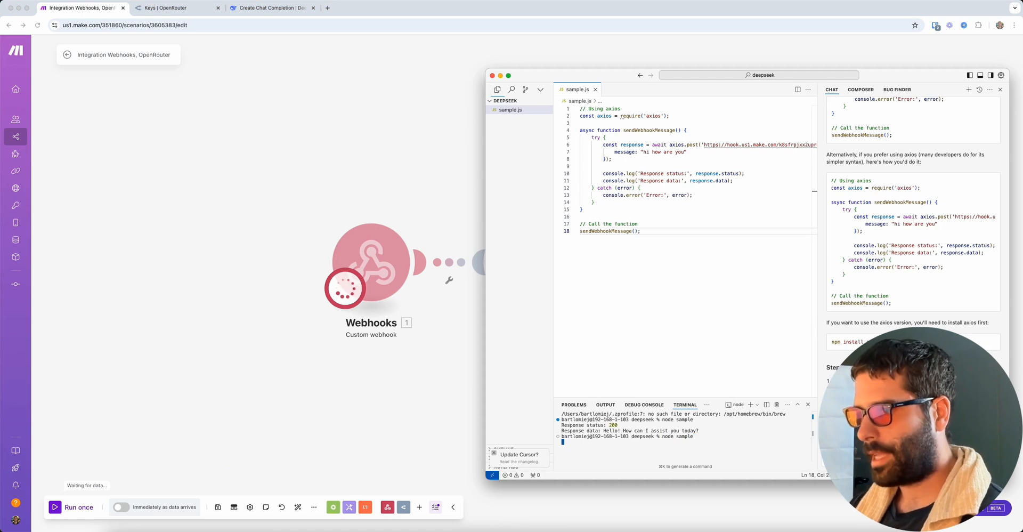
pyautogui.click(78, 507)
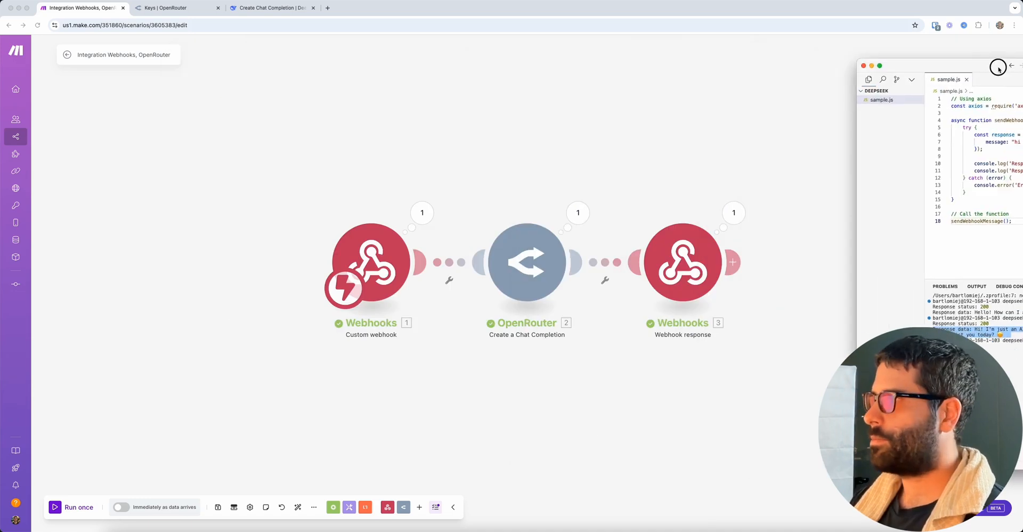
pyautogui.click(998, 68)
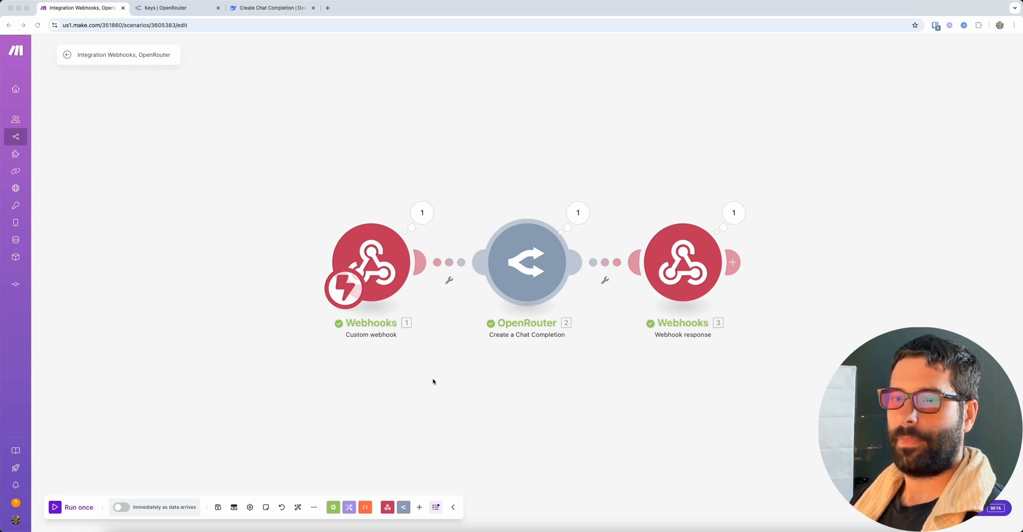
pyautogui.moveTo(513, 425)
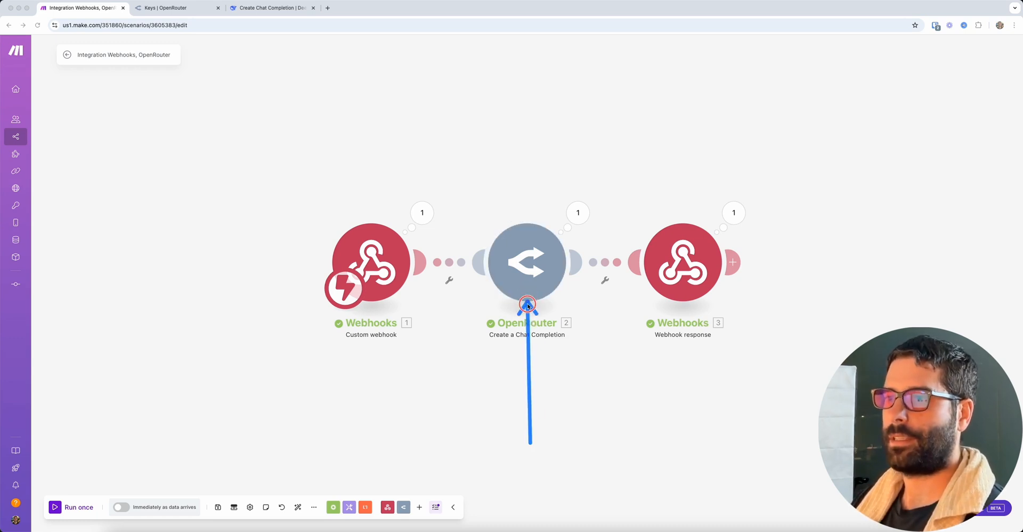
pyautogui.click(273, 7)
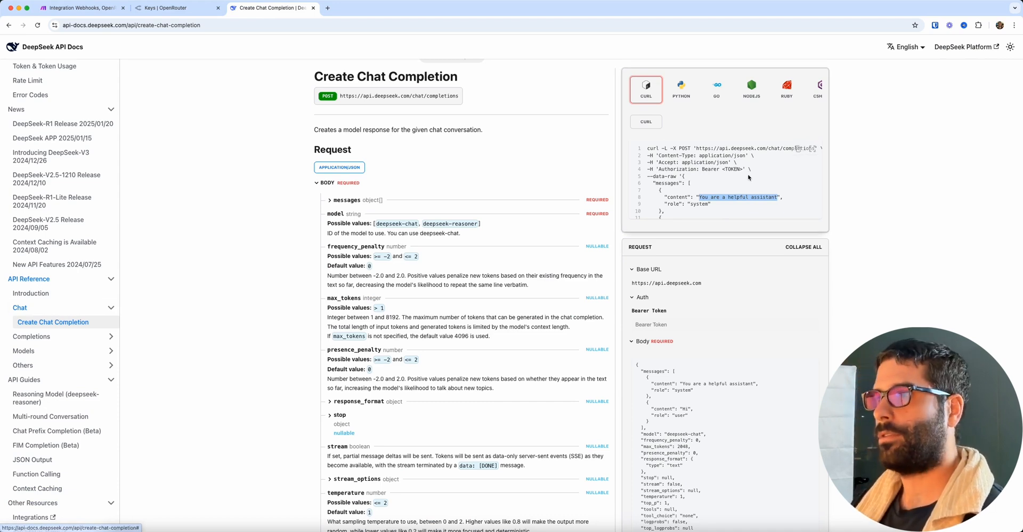
pyautogui.moveTo(952, 170)
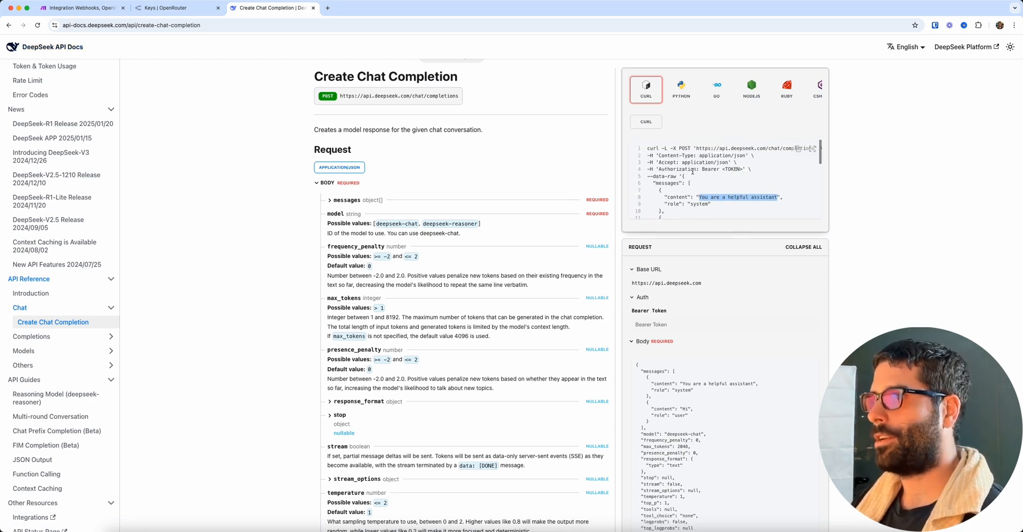
pyautogui.scroll(-3)
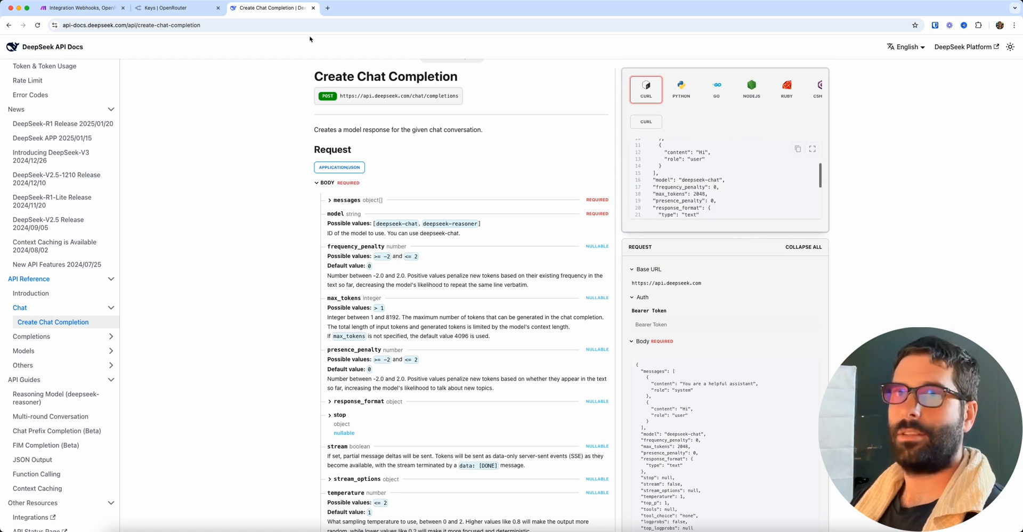
pyautogui.click(81, 7)
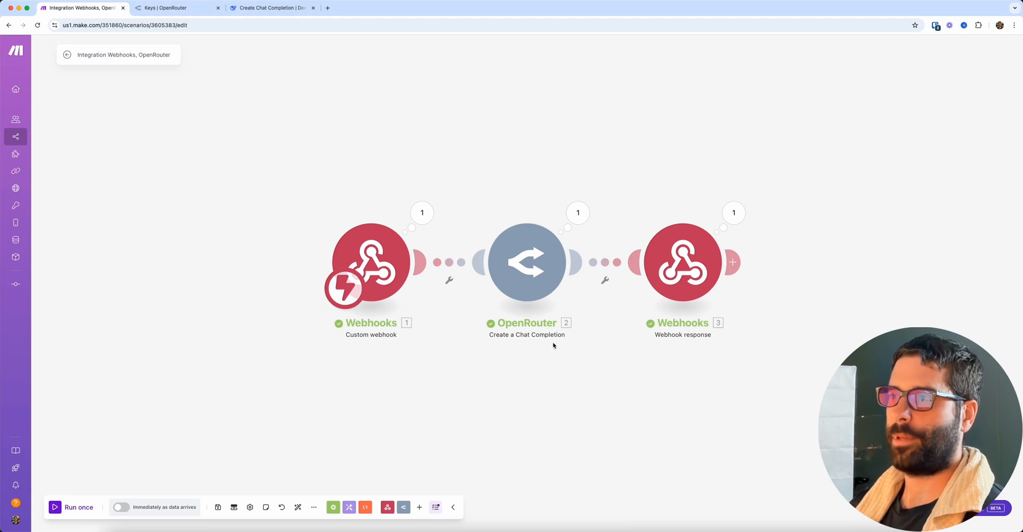
pyautogui.moveTo(559, 366)
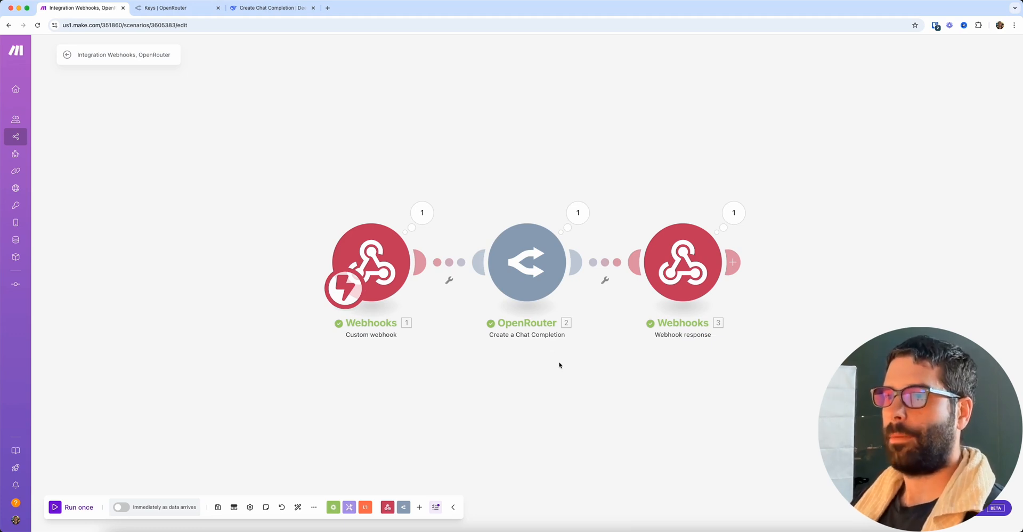
pyautogui.click(271, 8)
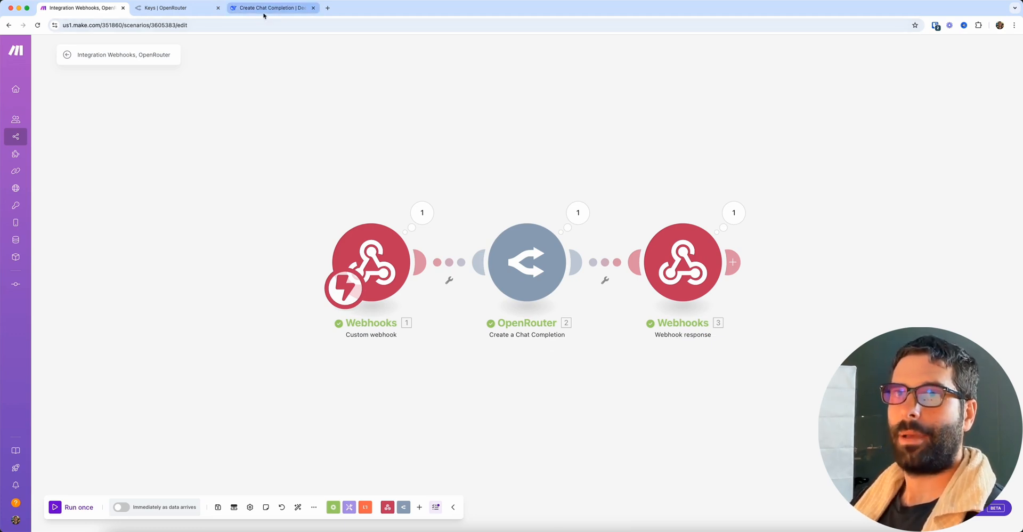
pyautogui.click(273, 7)
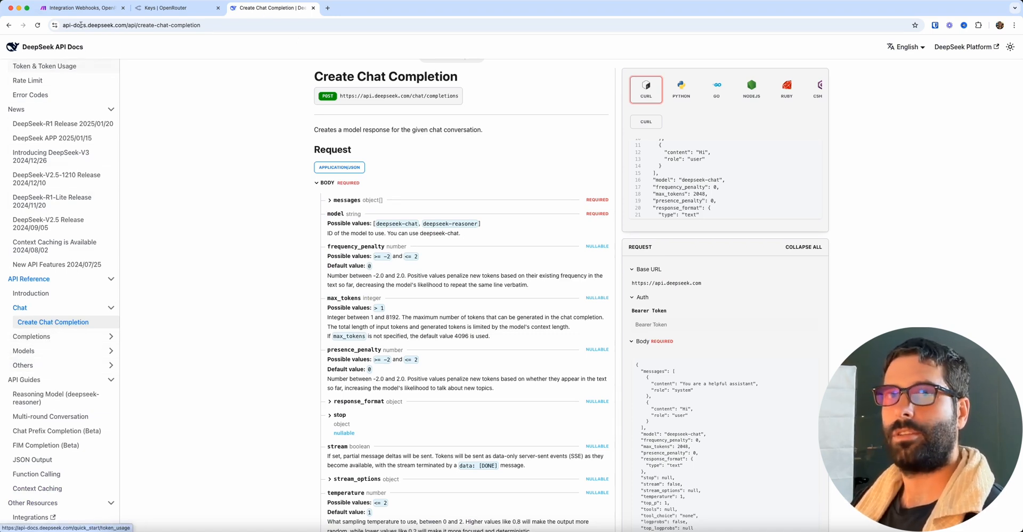
pyautogui.click(79, 8)
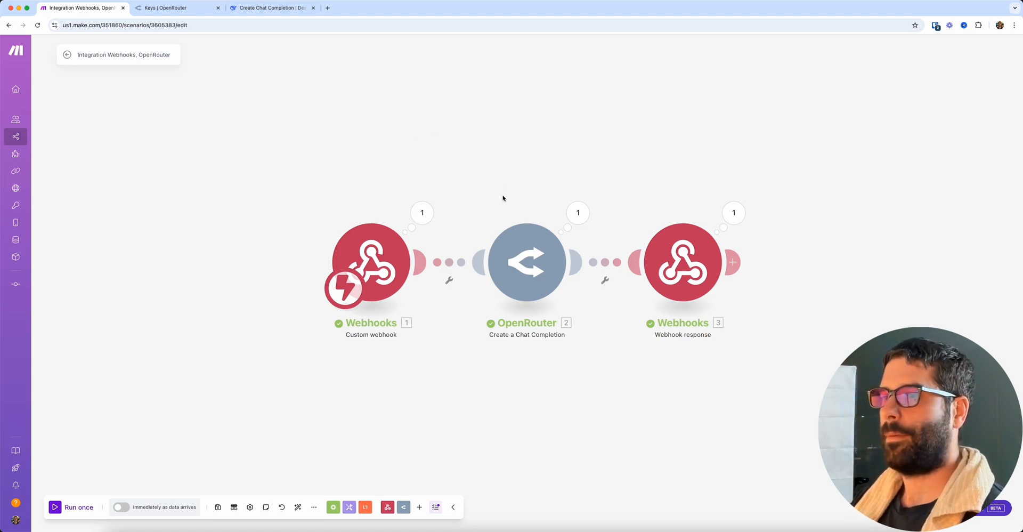
pyautogui.moveTo(493, 410)
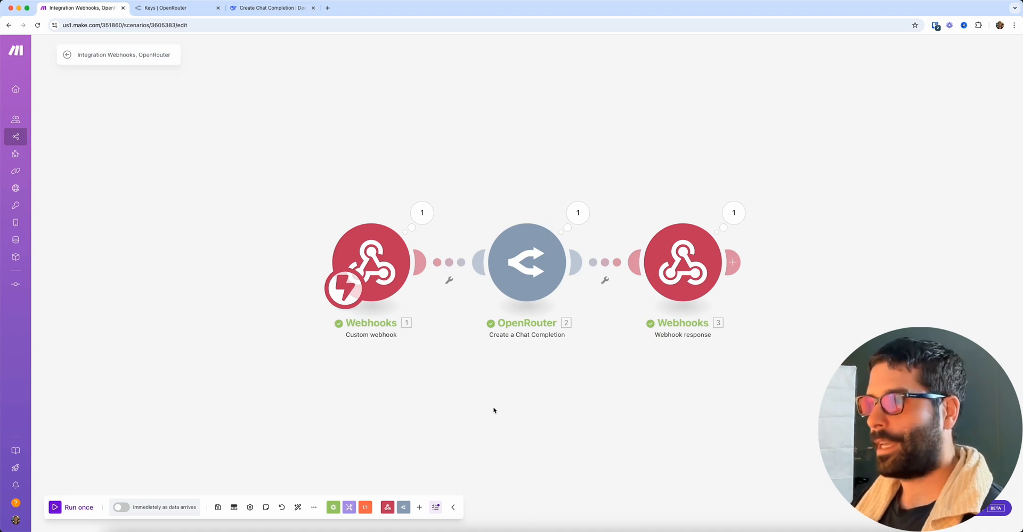